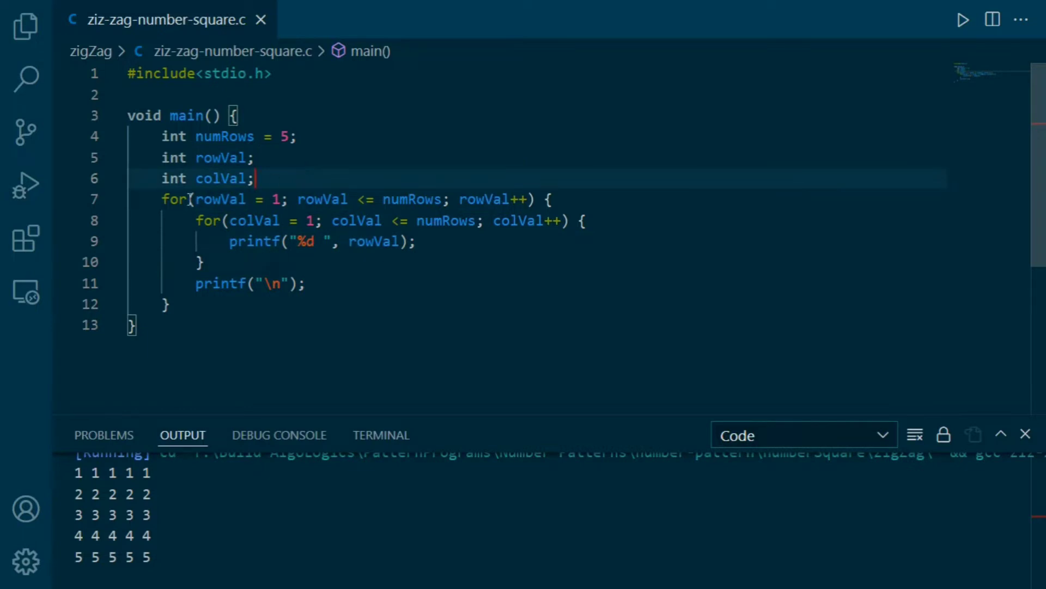
# Step: Show the Zig Zag Square Pattern slide with its 1–25 zig-zag number grids
pyautogui.moveTo(161, 199); pyautogui.dragTo(170, 304)
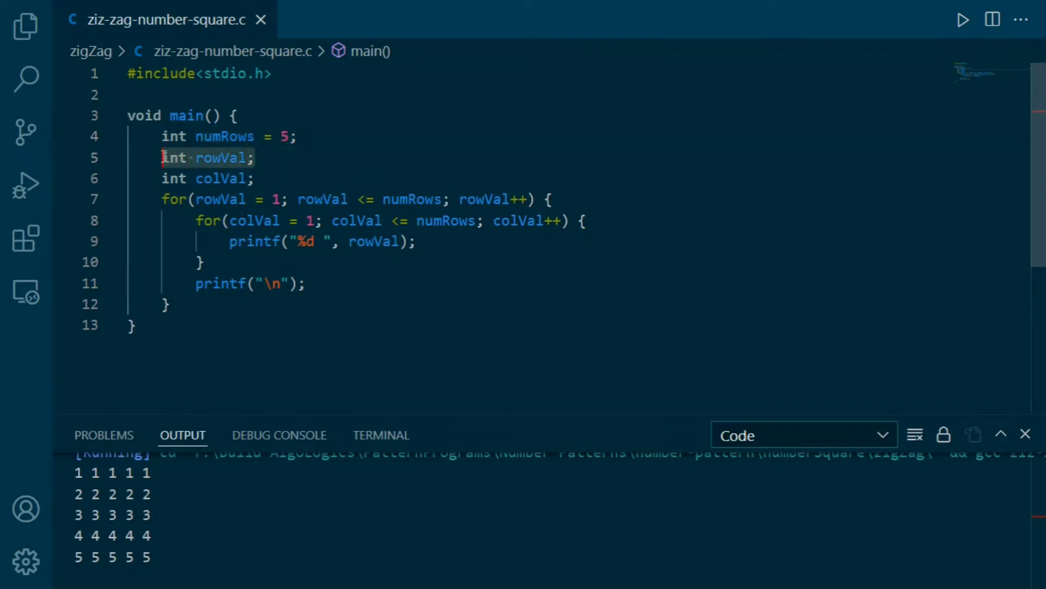
pyautogui.click(253, 178)
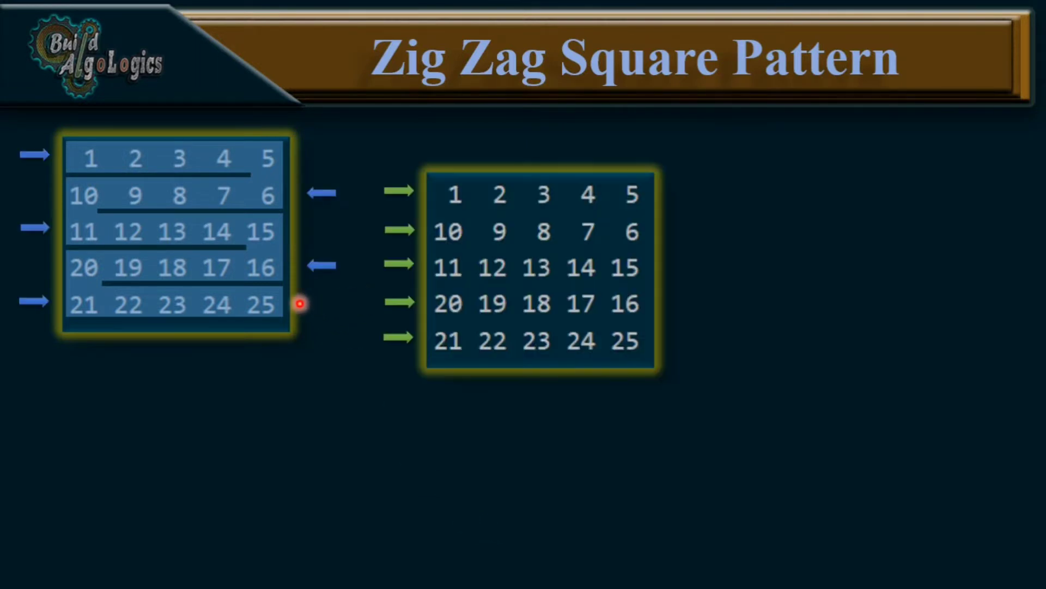
pyautogui.moveTo(504, 200)
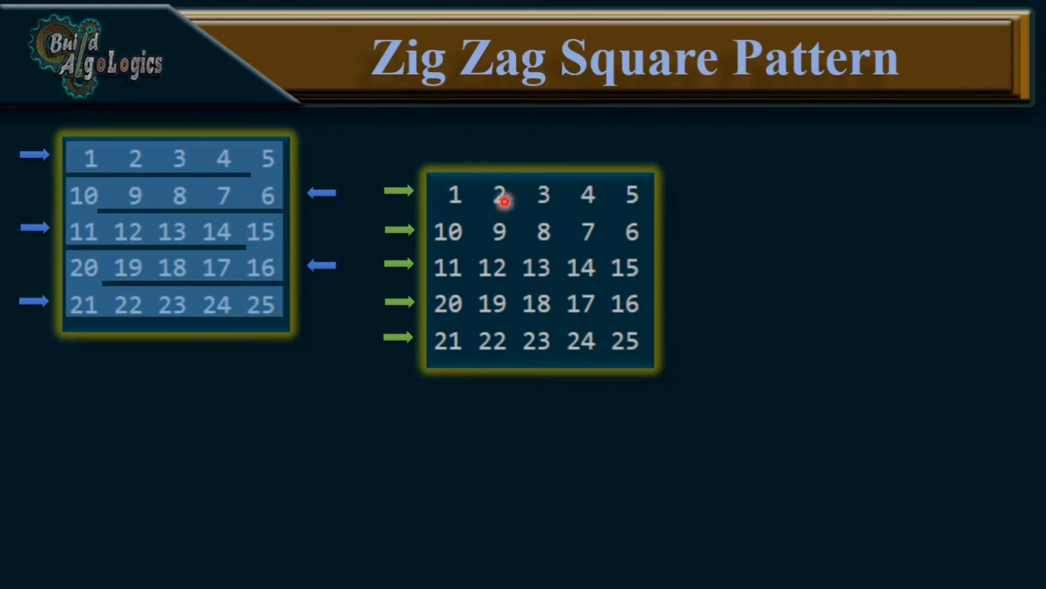
pyautogui.moveTo(631, 189)
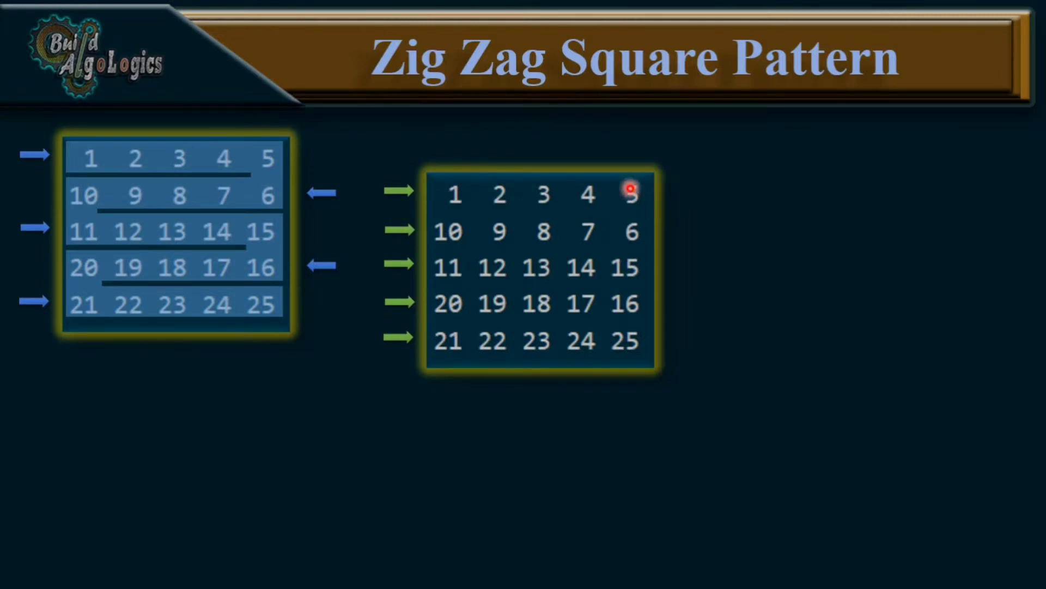
pyautogui.moveTo(478, 219)
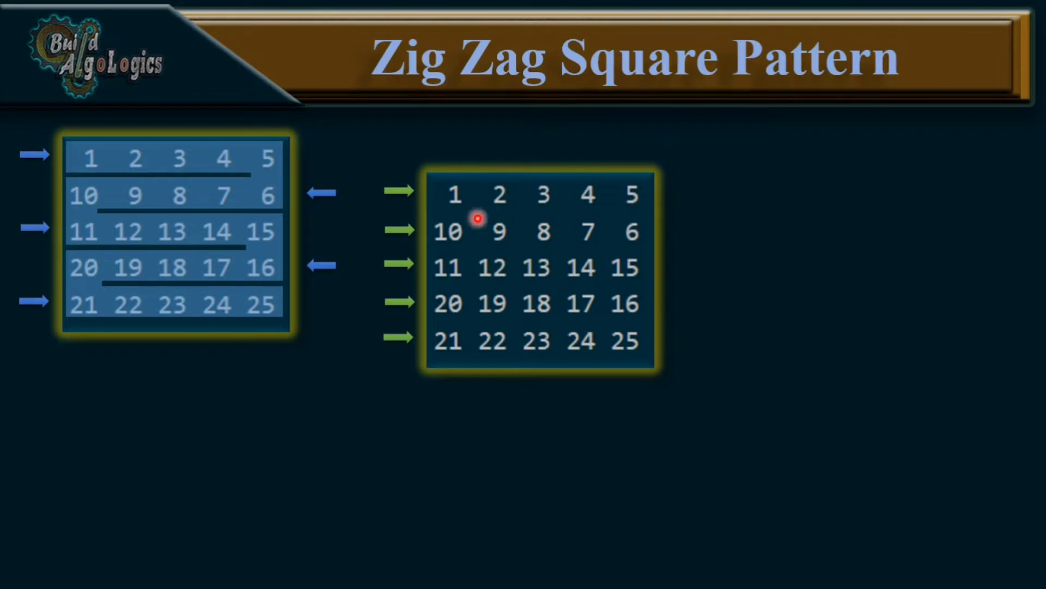
pyautogui.moveTo(467, 269)
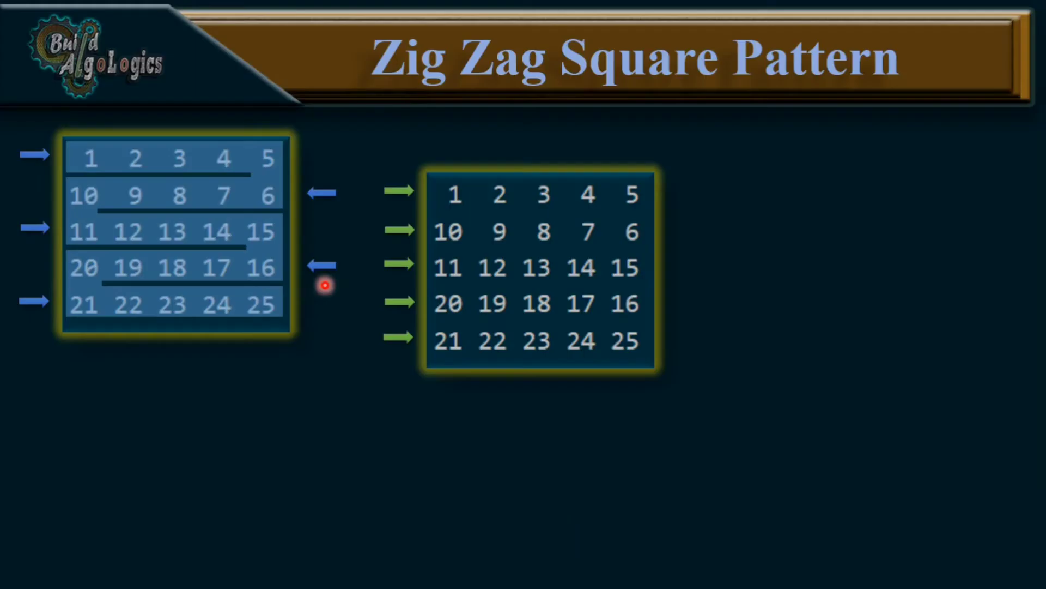
pyautogui.moveTo(540, 360)
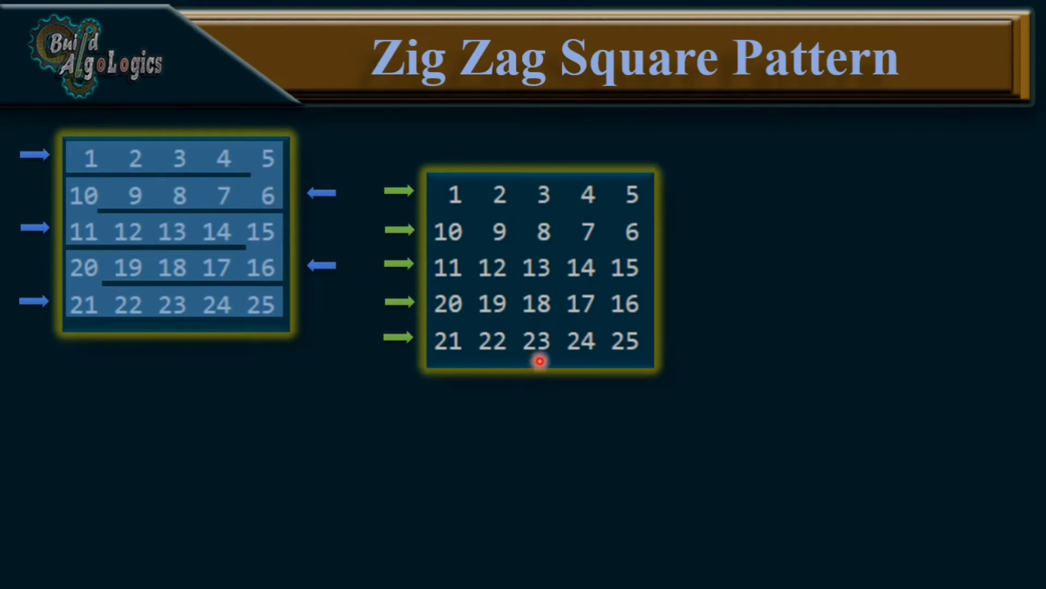
pyautogui.moveTo(424, 206)
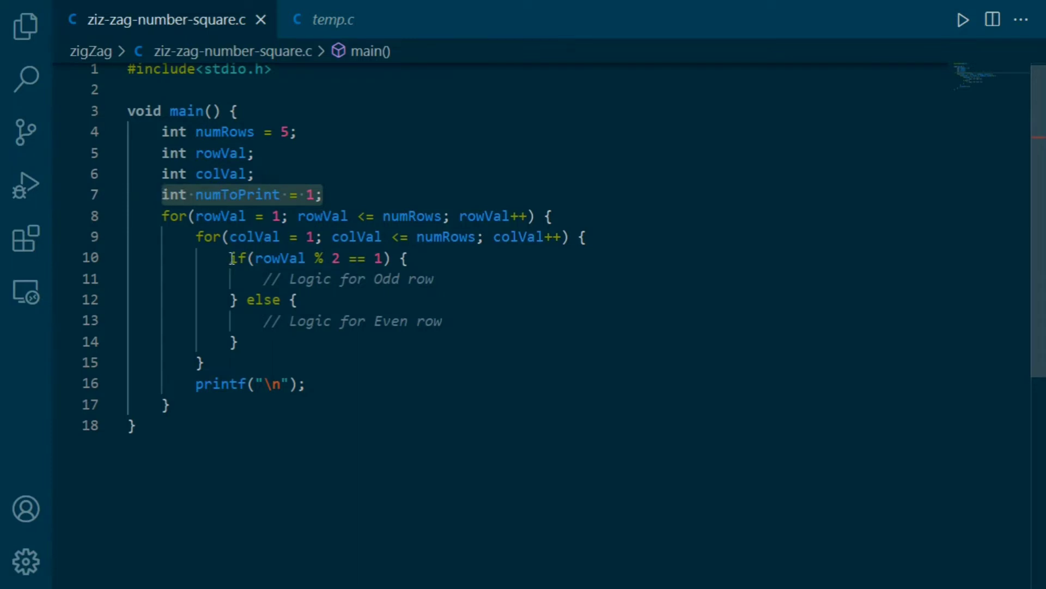
# Step: Add numToPrint++; to the odd-row branch and numToPrint--; to the else branch, then save
pyautogui.click(238, 341)
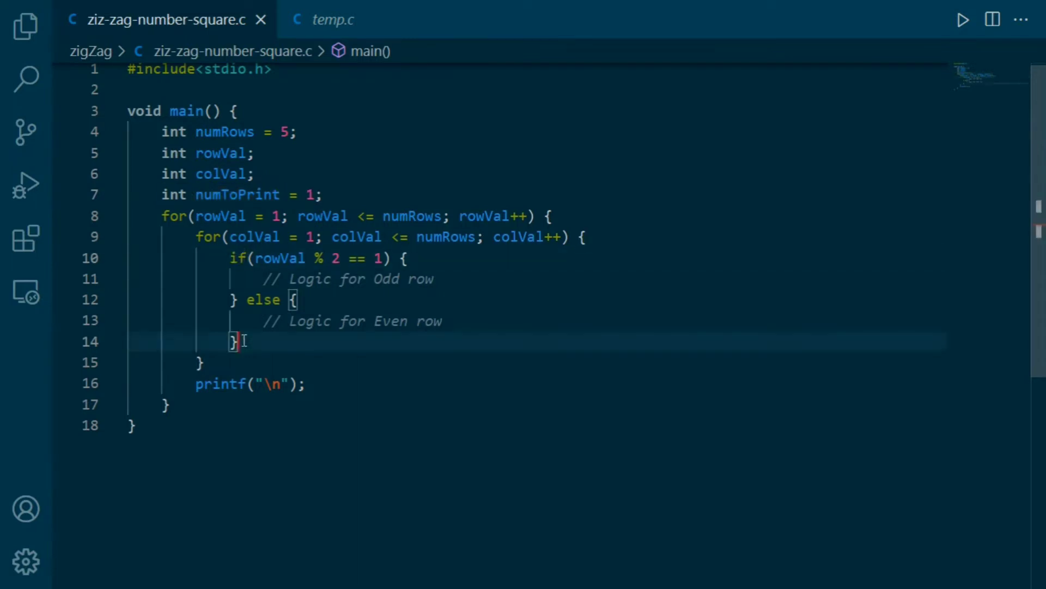
pyautogui.click(200, 194)
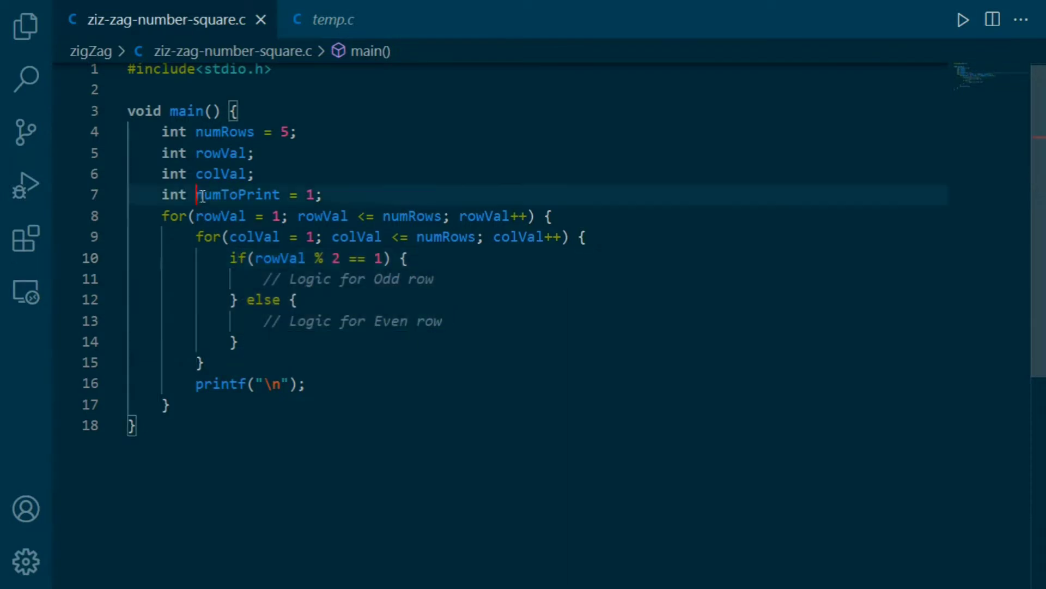
pyautogui.doubleClick(237, 194)
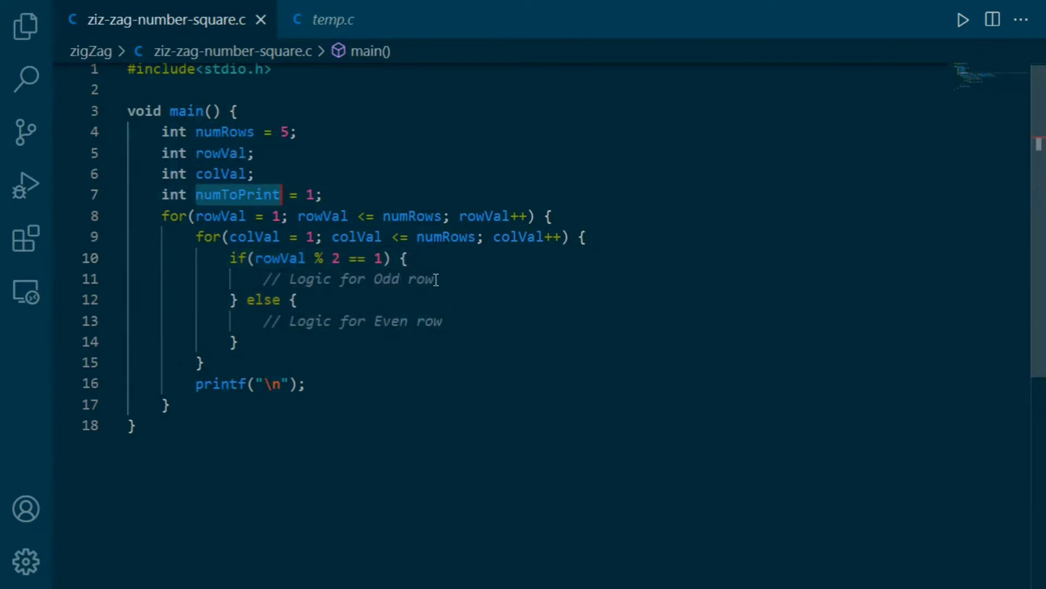
pyautogui.write('numToPrint')
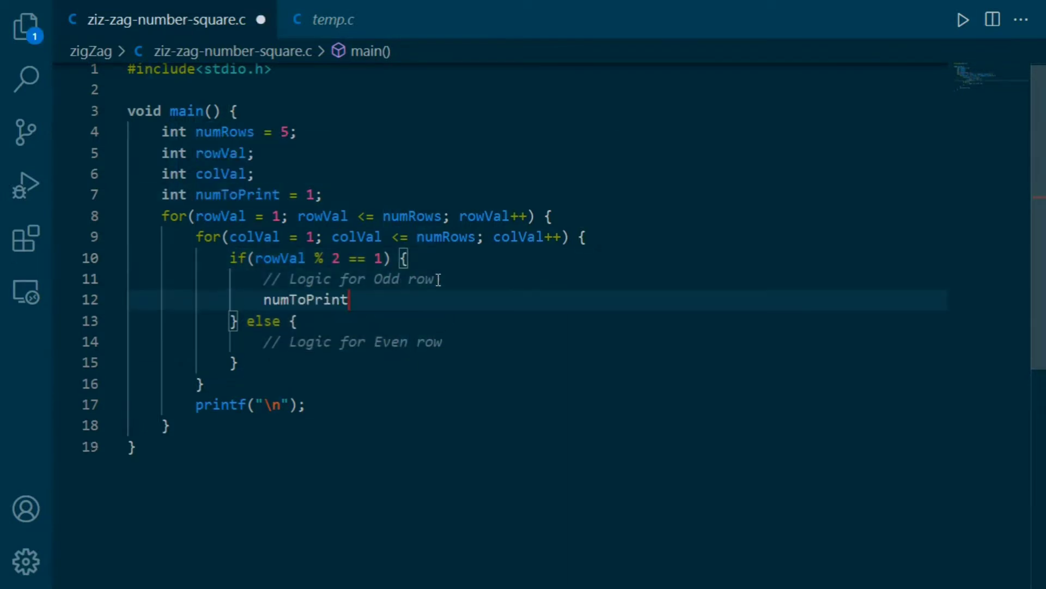
pyautogui.write('++;')
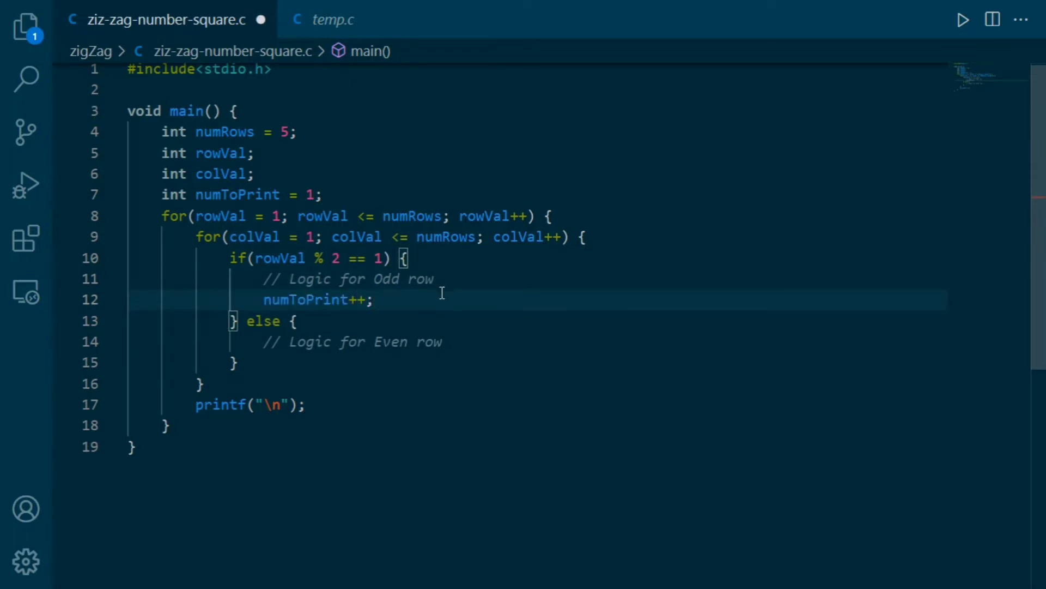
pyautogui.write('numToPrint')
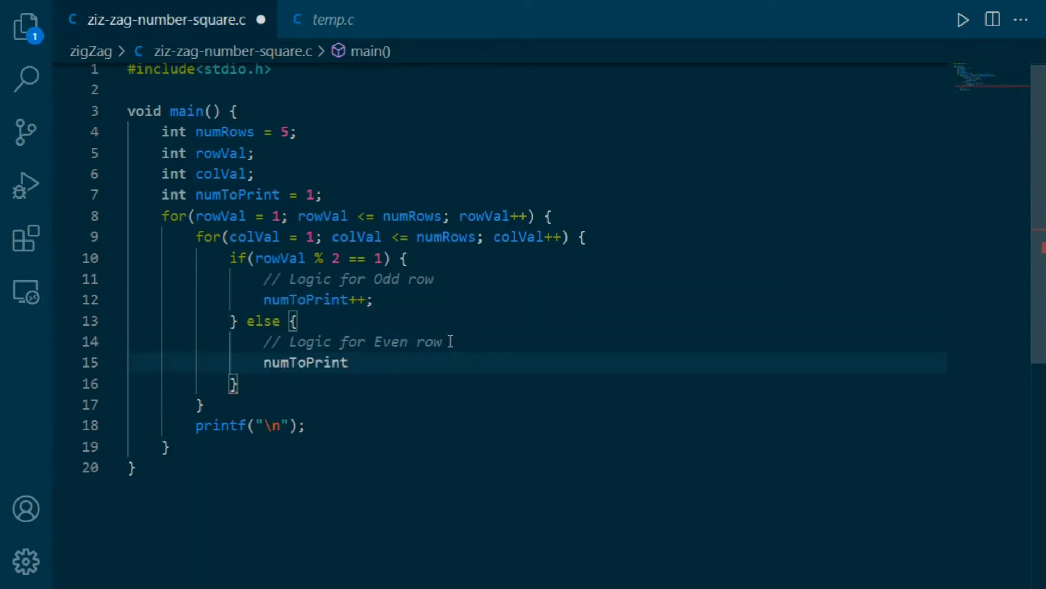
pyautogui.write('--;')
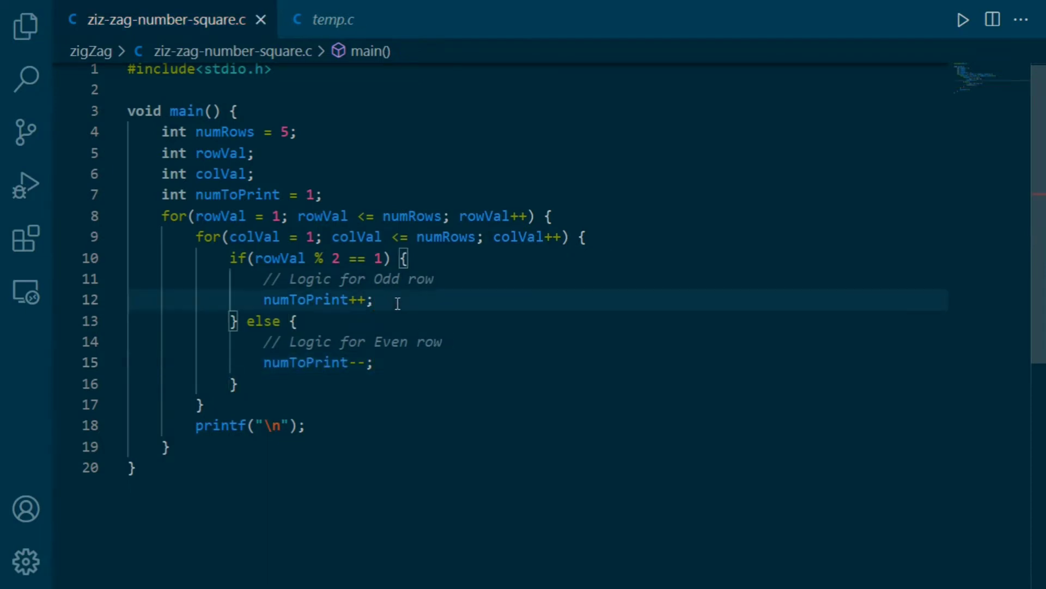
pyautogui.press('Enter')
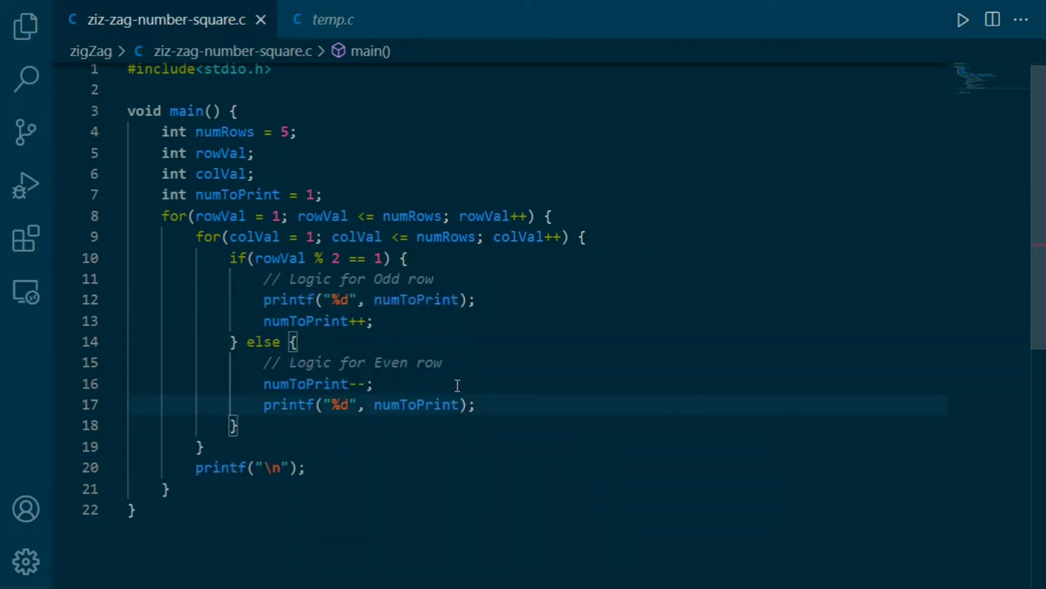
pyautogui.moveTo(466, 395)
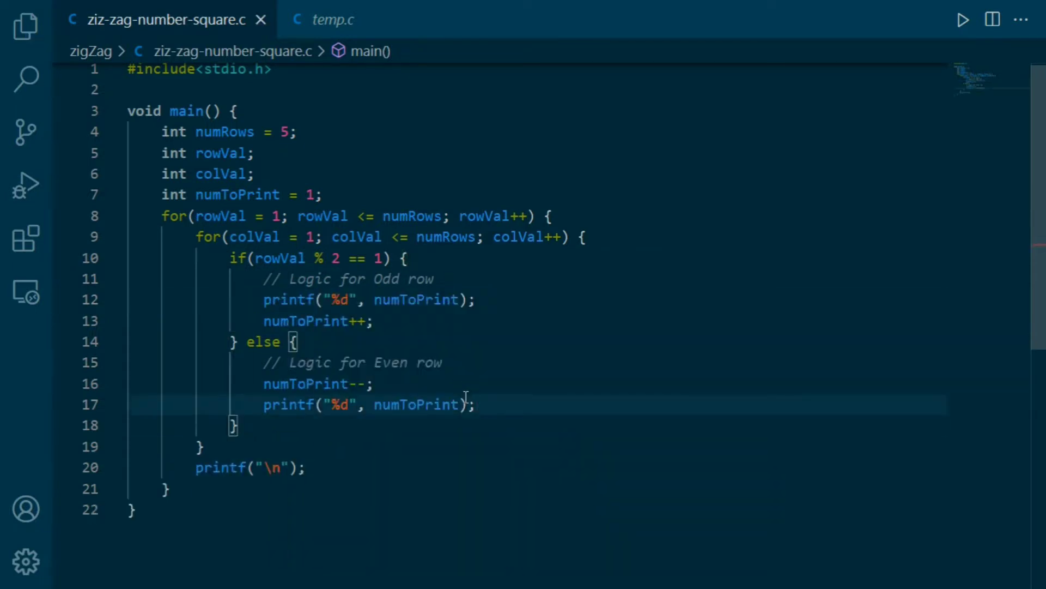
# Step: Insert numToPrint = numToPrint + numRows; just above the printf("\n") line
pyautogui.scroll(3)
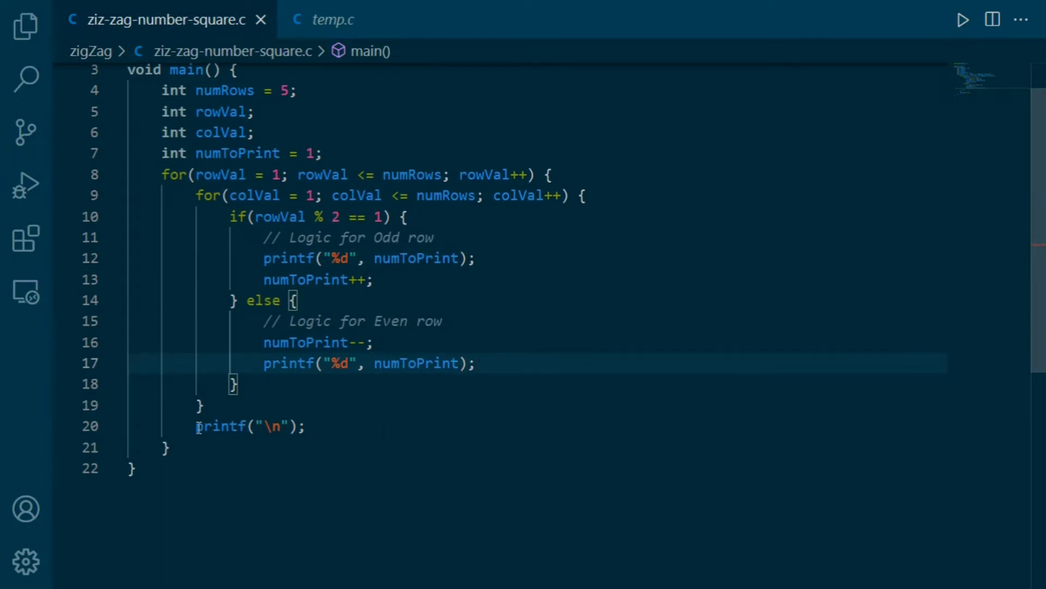
pyautogui.doubleClick(221, 425)
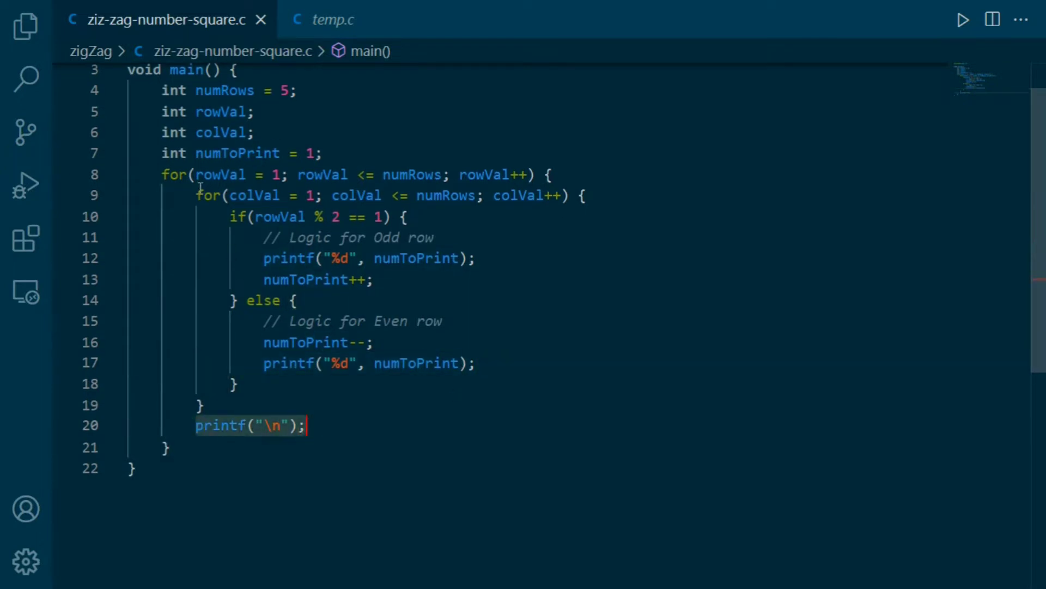
pyautogui.click(200, 404)
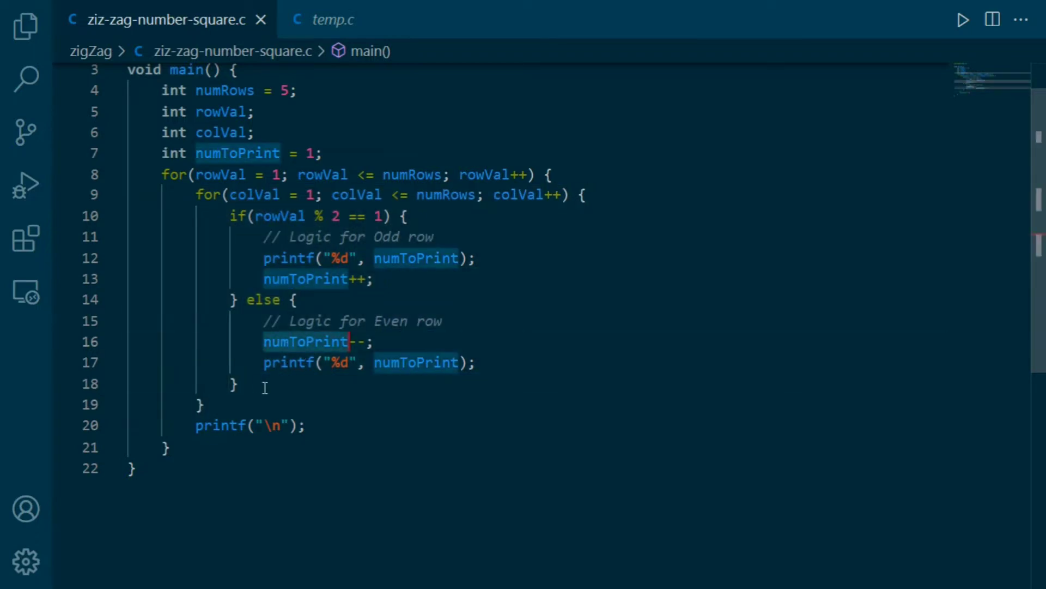
pyautogui.write('numToPrint = numToPrint + numRows;')
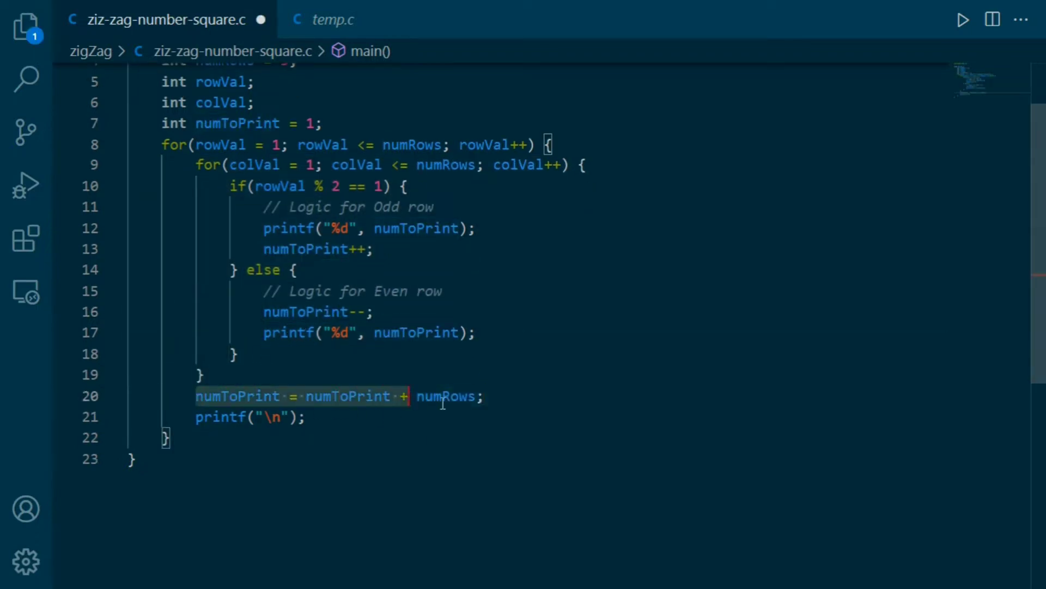
pyautogui.click(491, 395)
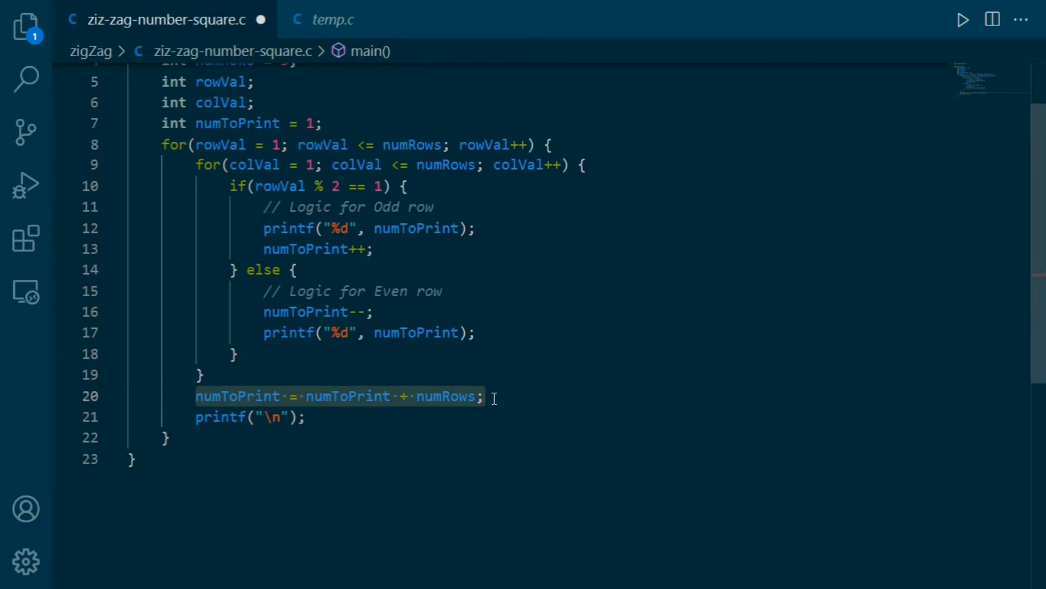
# Step: Run the file with Run Code, producing rows 1–5, 11–7, 11–15, 21–17, 21–25
pyautogui.rightClick(487, 395)
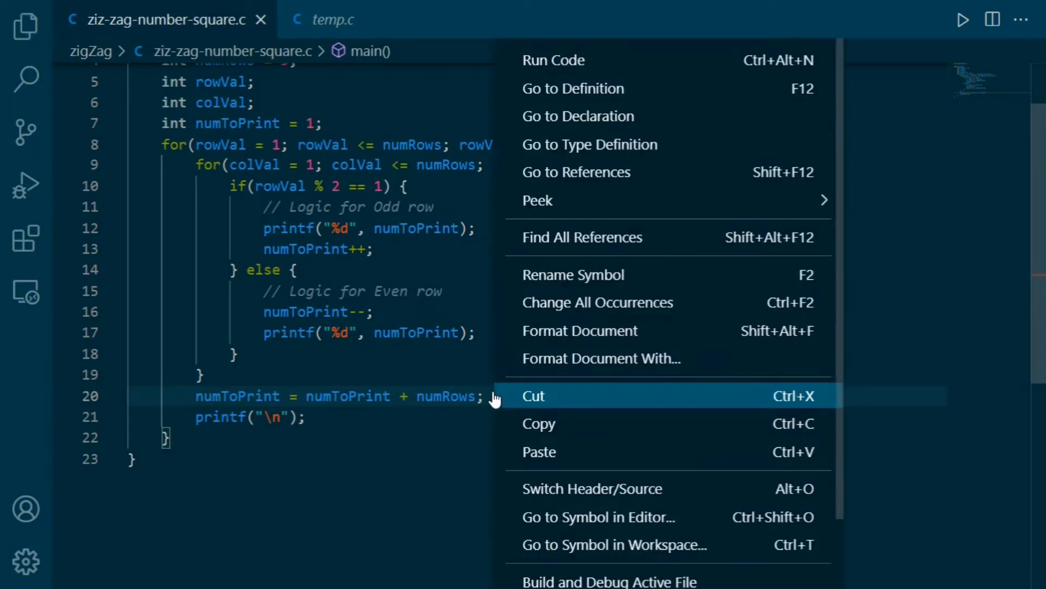
pyautogui.click(553, 60)
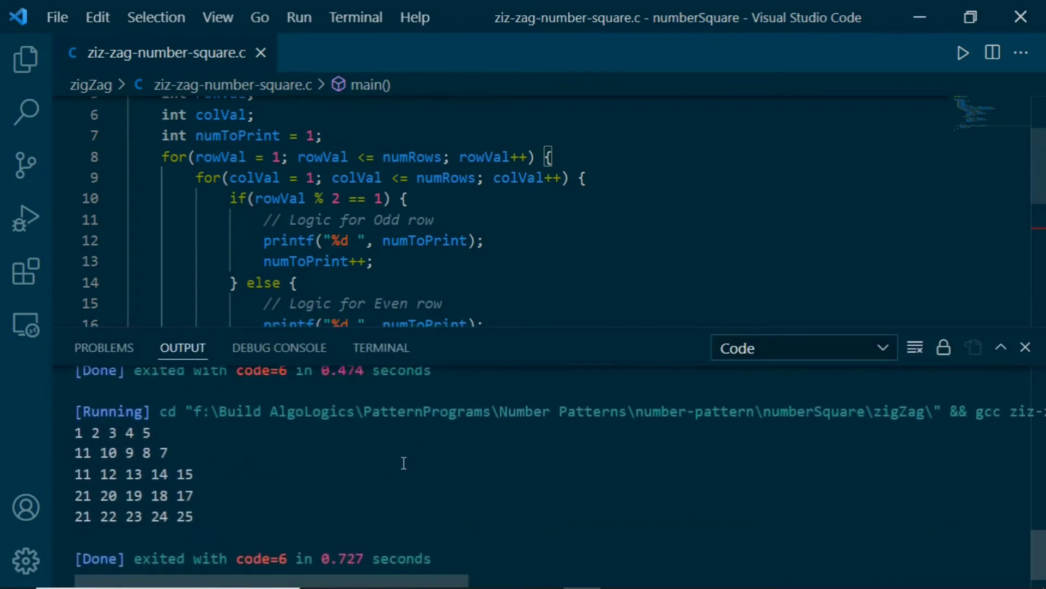
pyautogui.scroll(-3)
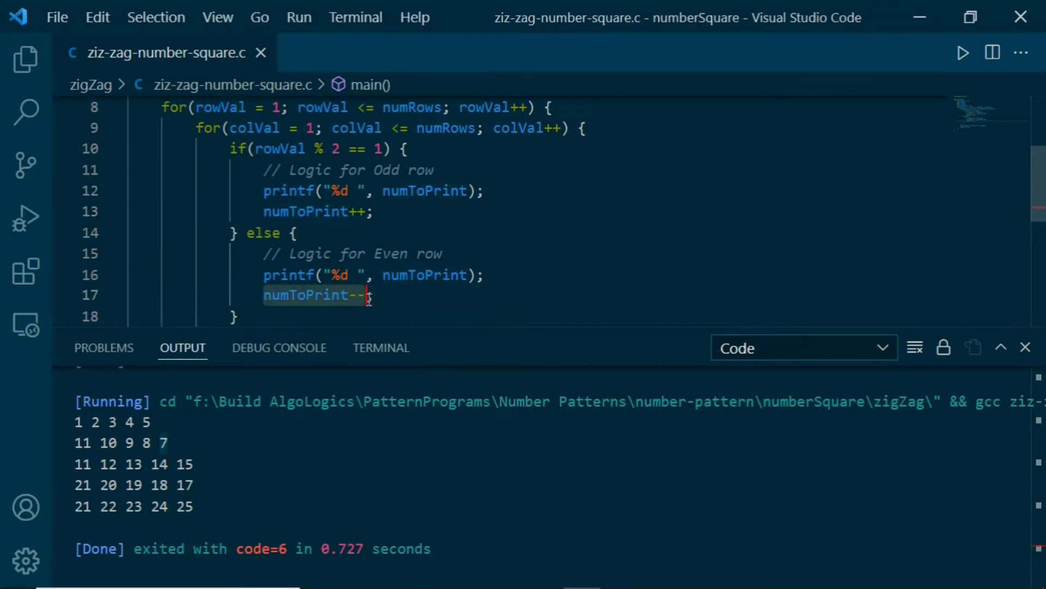
# Step: Close the terminal and highlight the colVal uses and the numRows value of 5
pyautogui.click(380, 348)
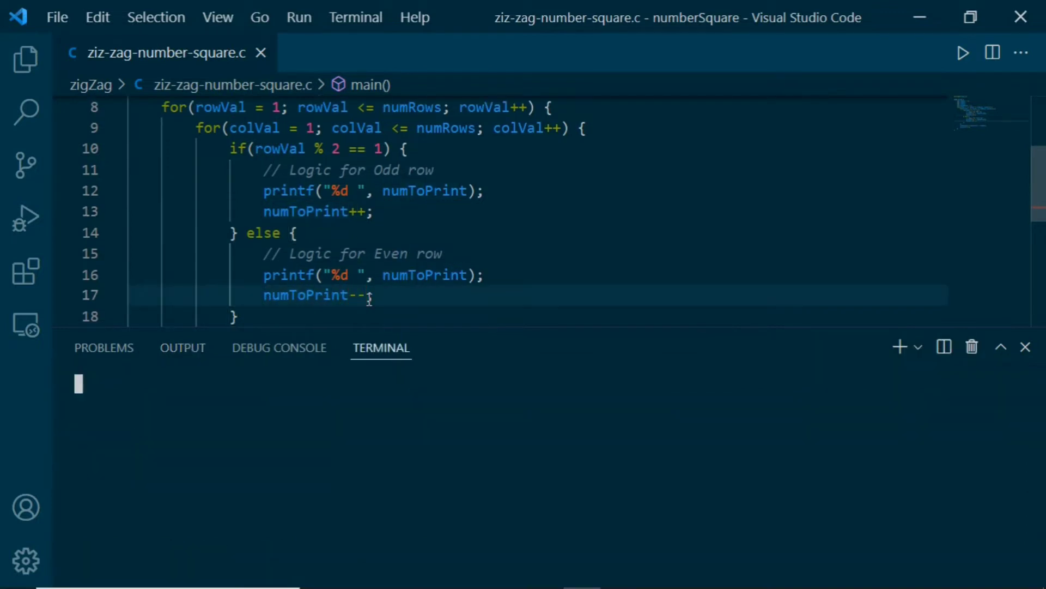
pyautogui.click(1027, 347)
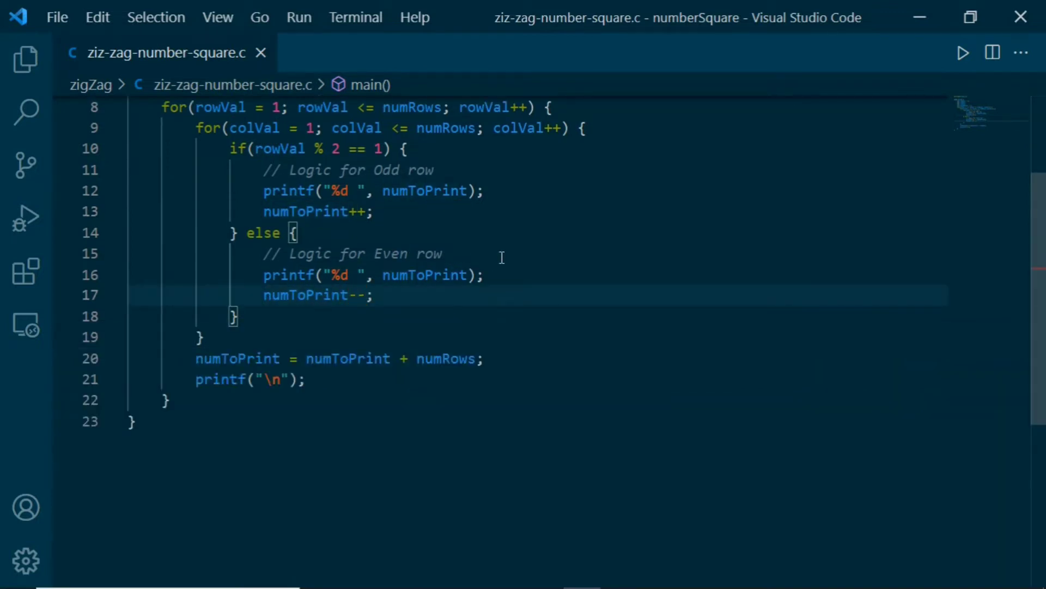
pyautogui.scroll(3)
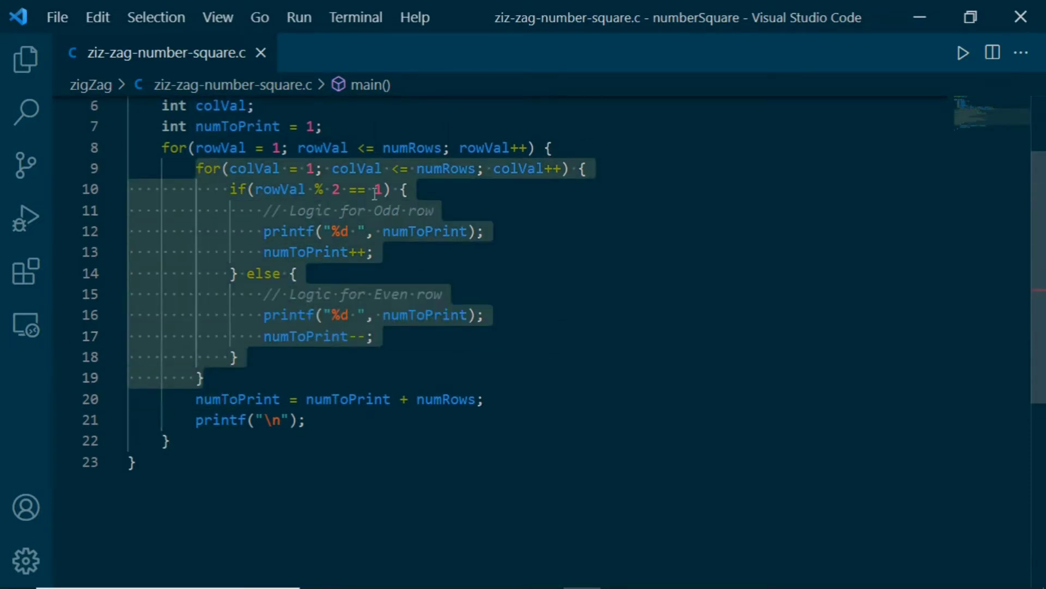
pyautogui.click(357, 168)
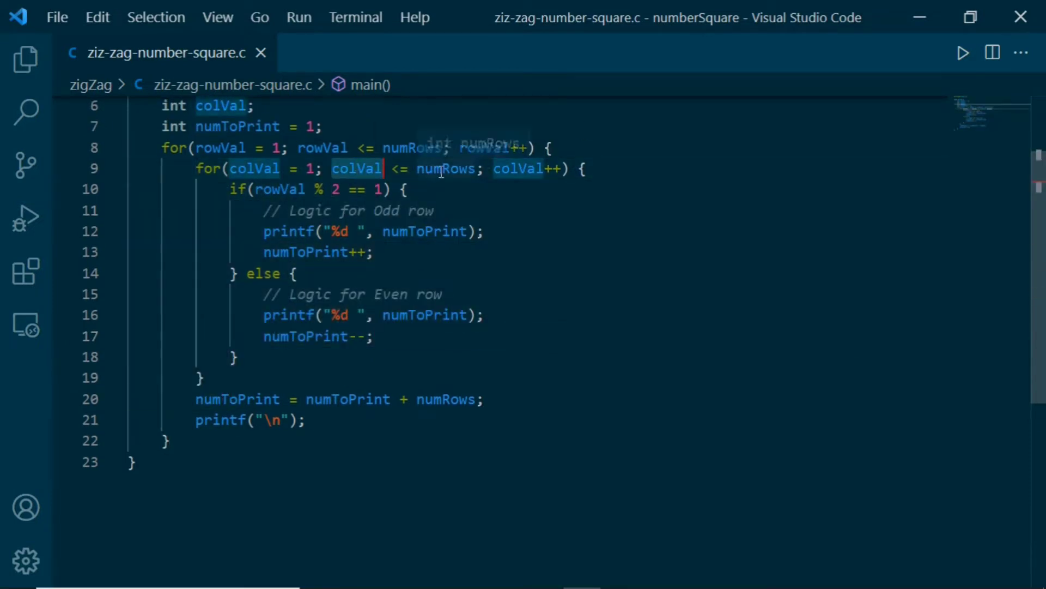
pyautogui.scroll(3)
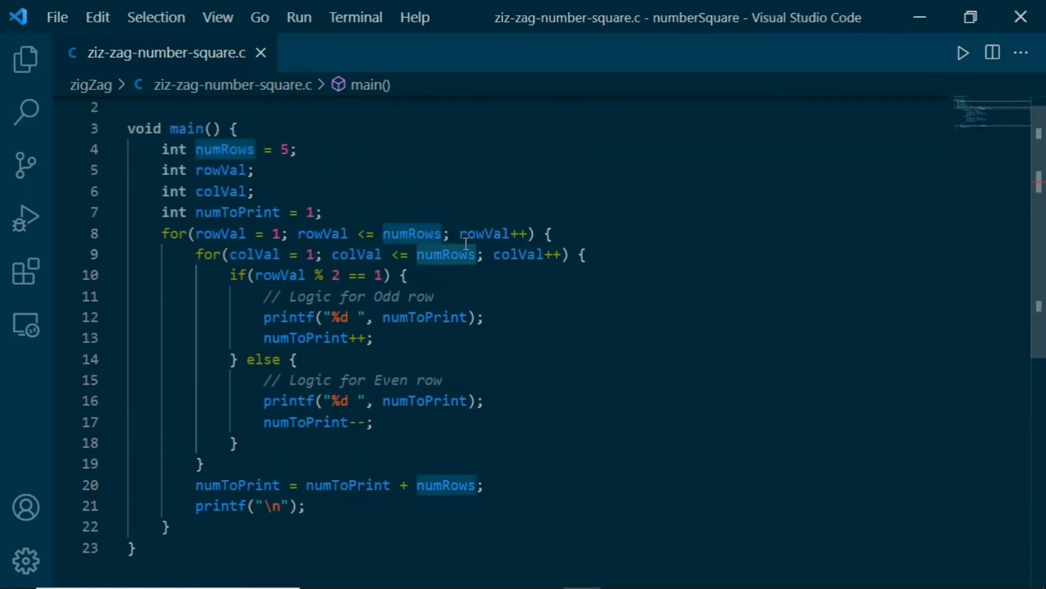
pyautogui.moveTo(413, 274)
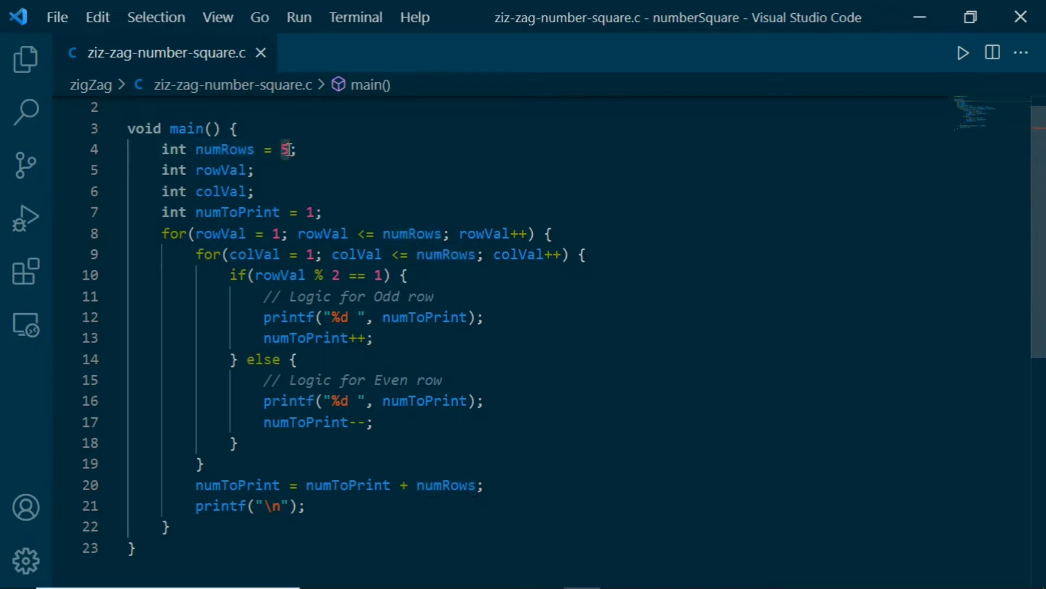
pyautogui.doubleClick(224, 148)
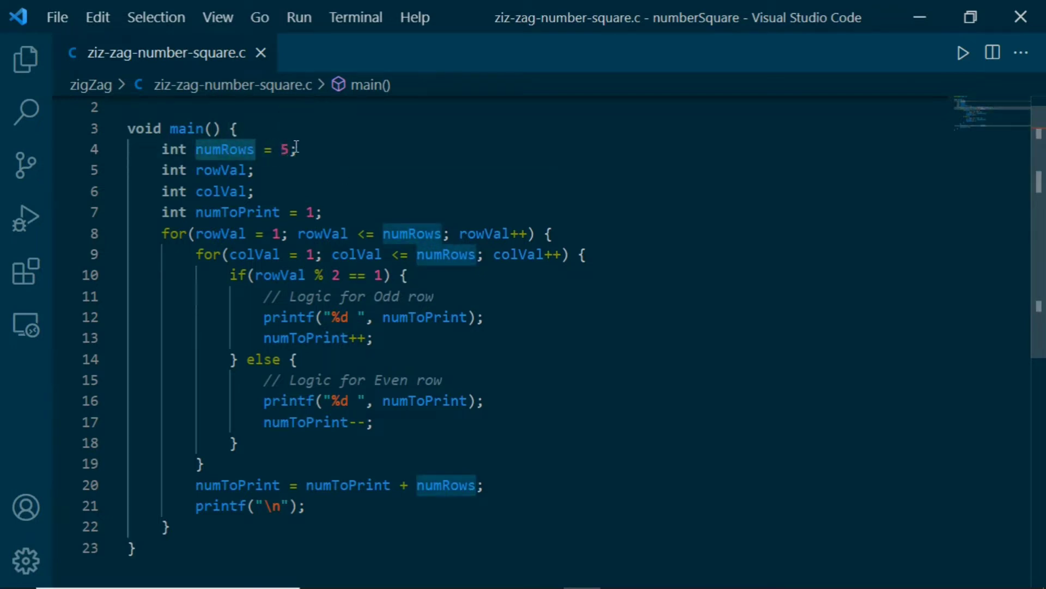
# Step: Highlight the odd-row increment and even-row decrement of numToPrint to explain them
pyautogui.doubleClick(225, 149)
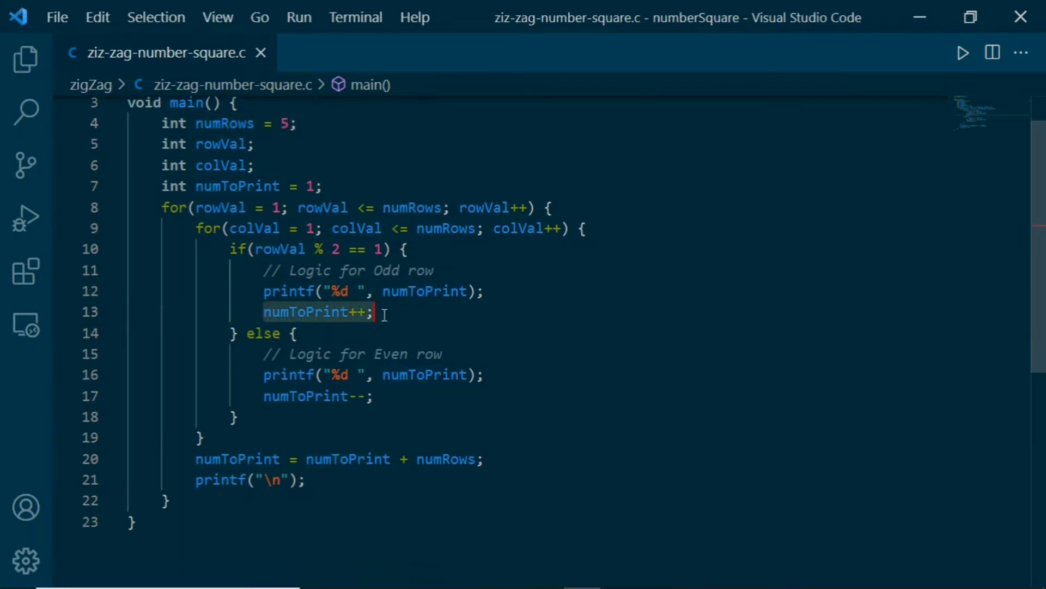
pyautogui.click(319, 395)
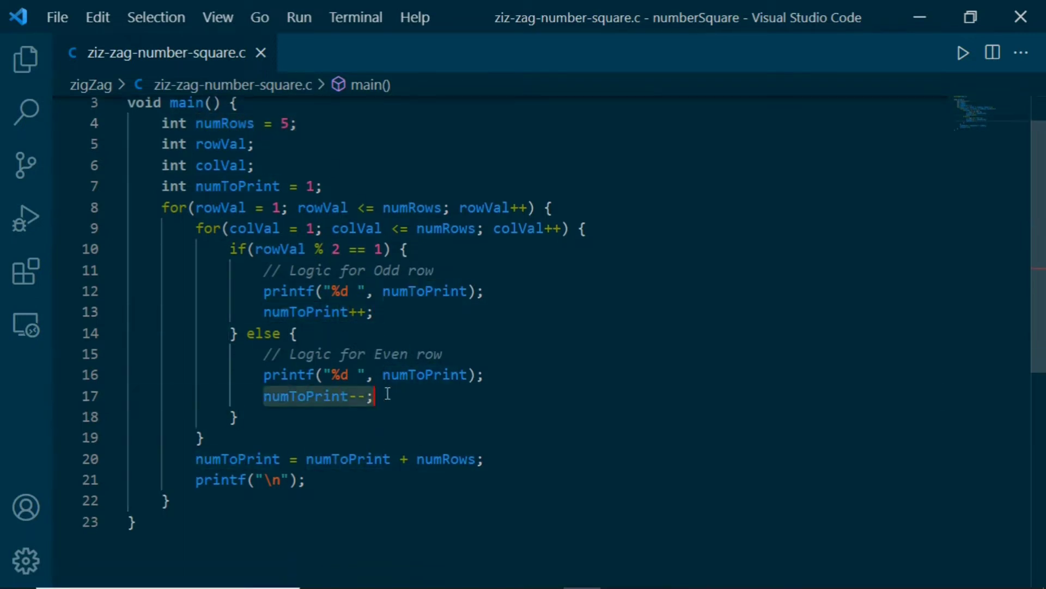
pyautogui.scroll(3)
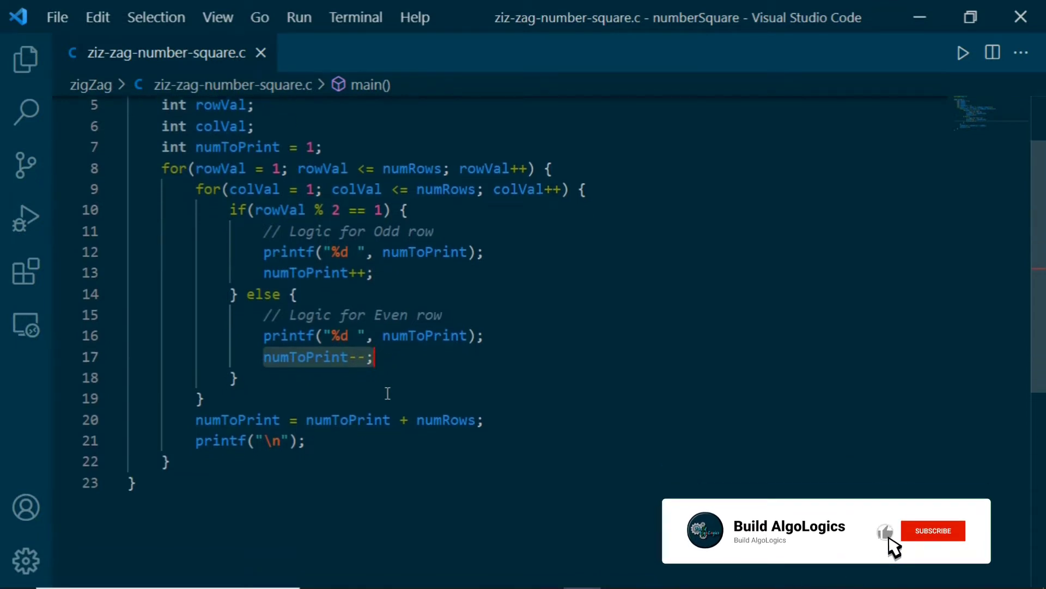
pyautogui.click(933, 530)
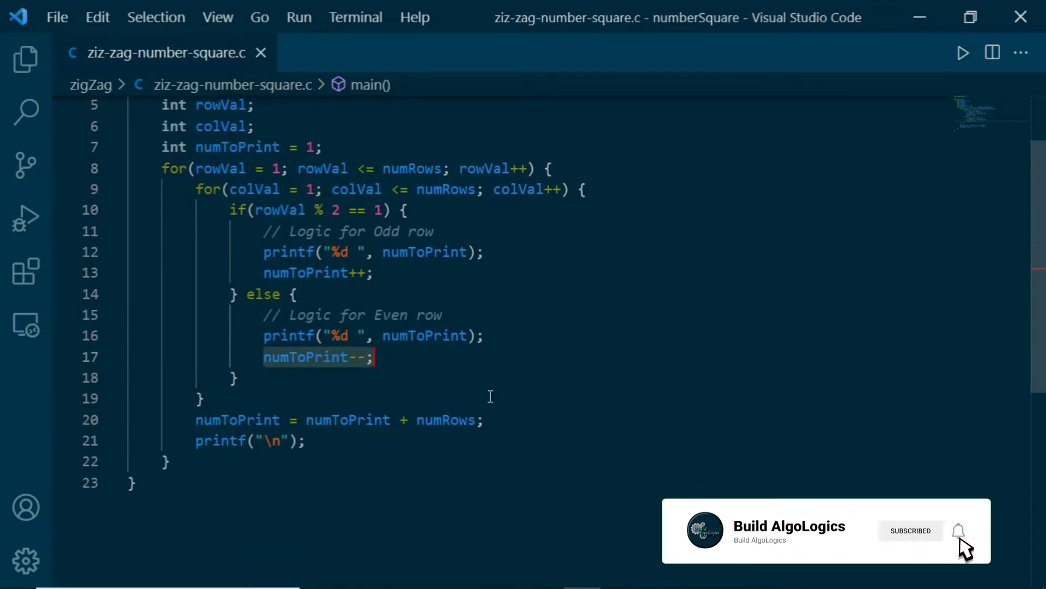
pyautogui.click(959, 531)
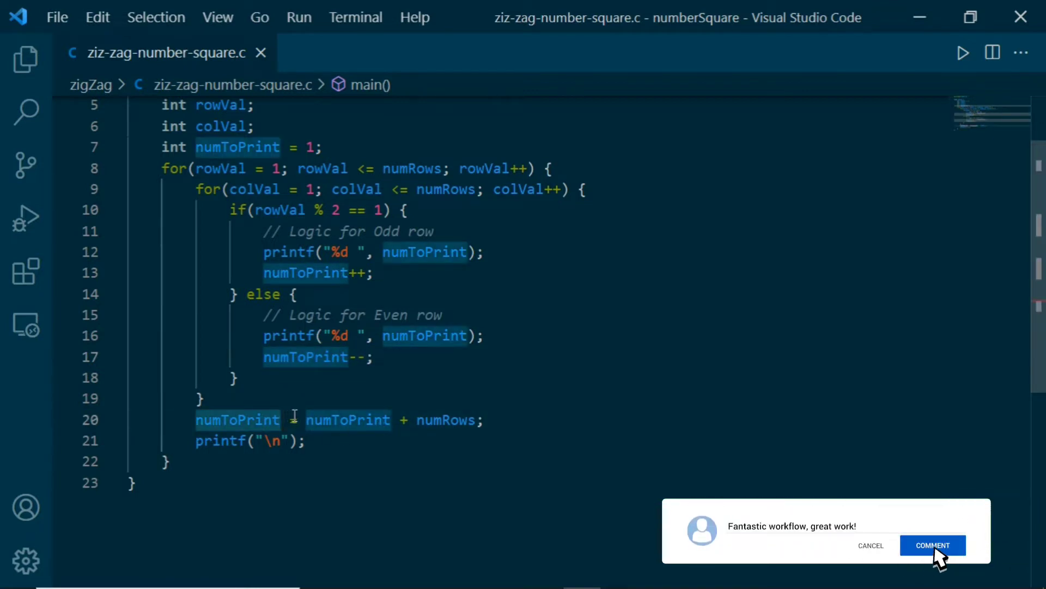
pyautogui.click(932, 545)
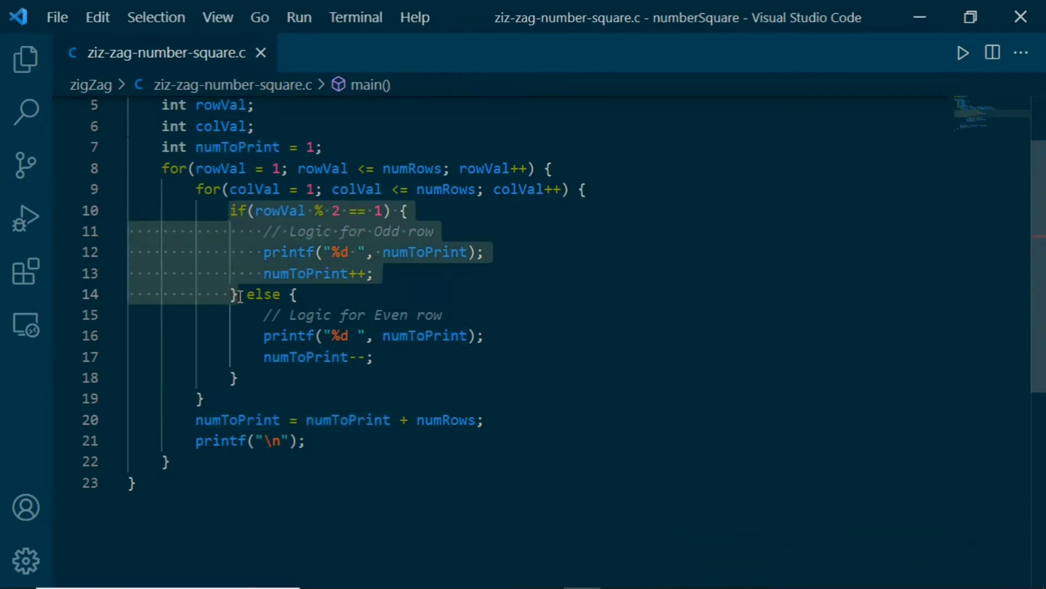
pyautogui.click(239, 377)
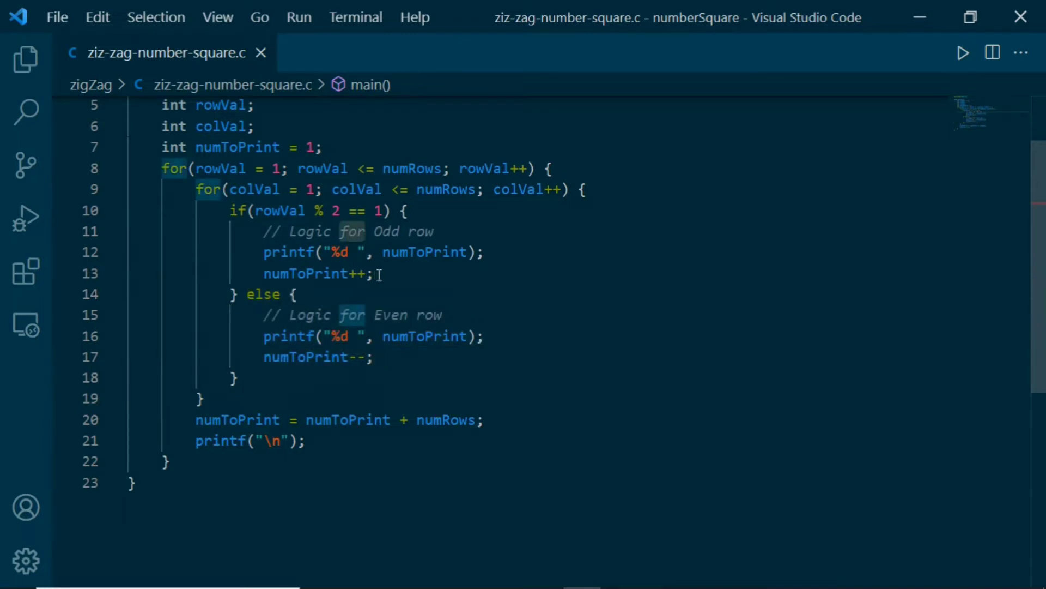
pyautogui.moveTo(307, 273)
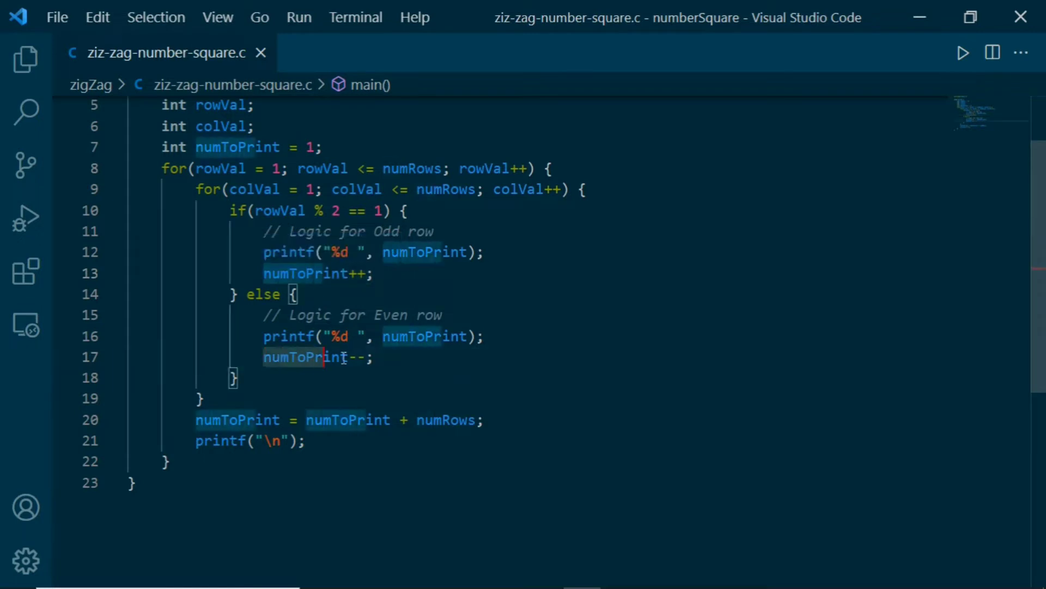
pyautogui.click(373, 357)
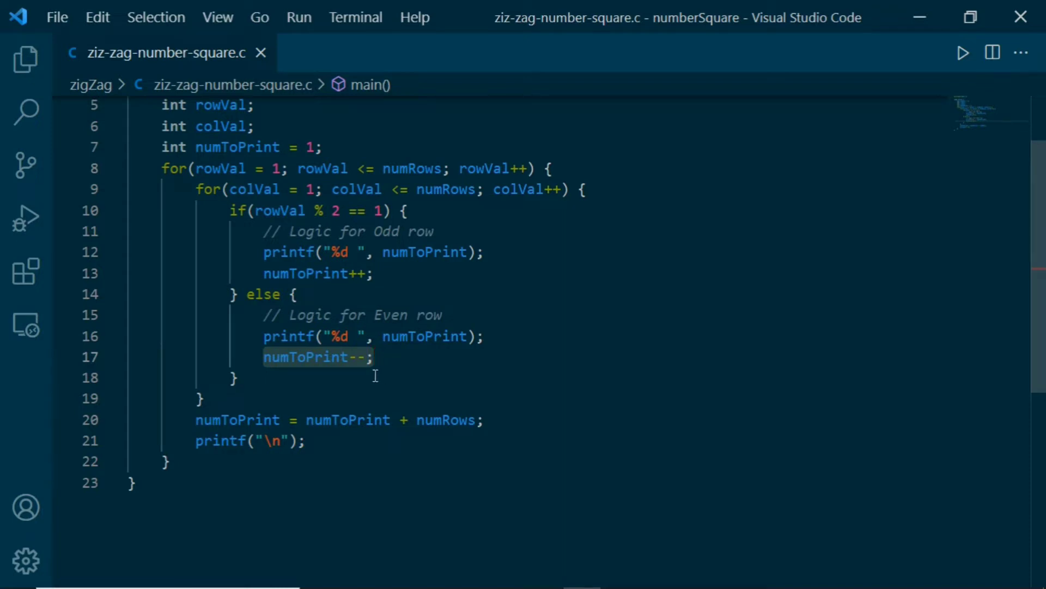
pyautogui.moveTo(282, 409)
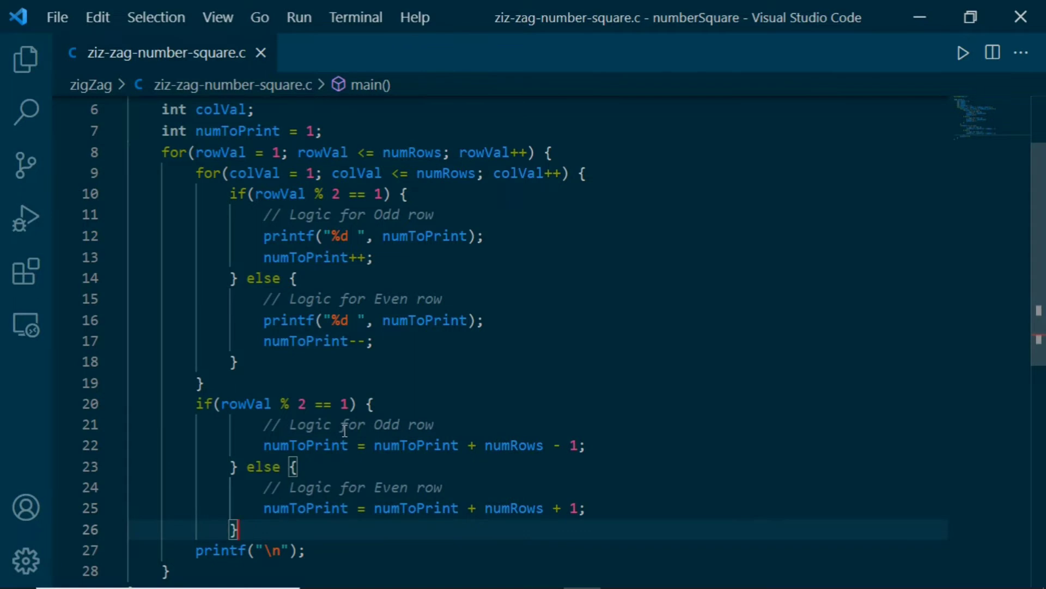
# Step: Run the %3d version with numRows−1/numRows+1 row updates, then hide the output
pyautogui.click(963, 52)
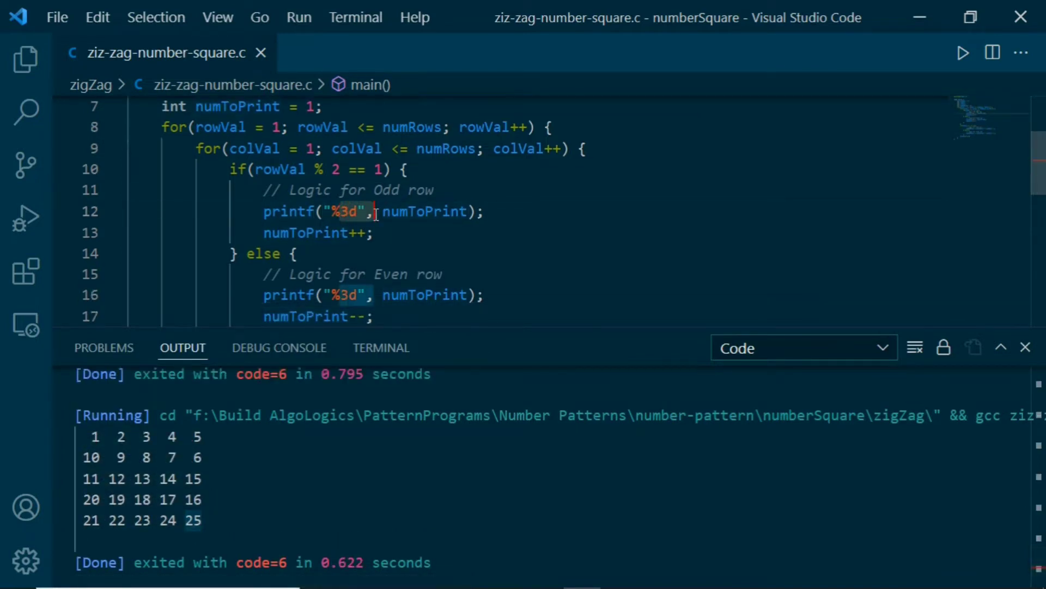
pyautogui.moveTo(345, 245)
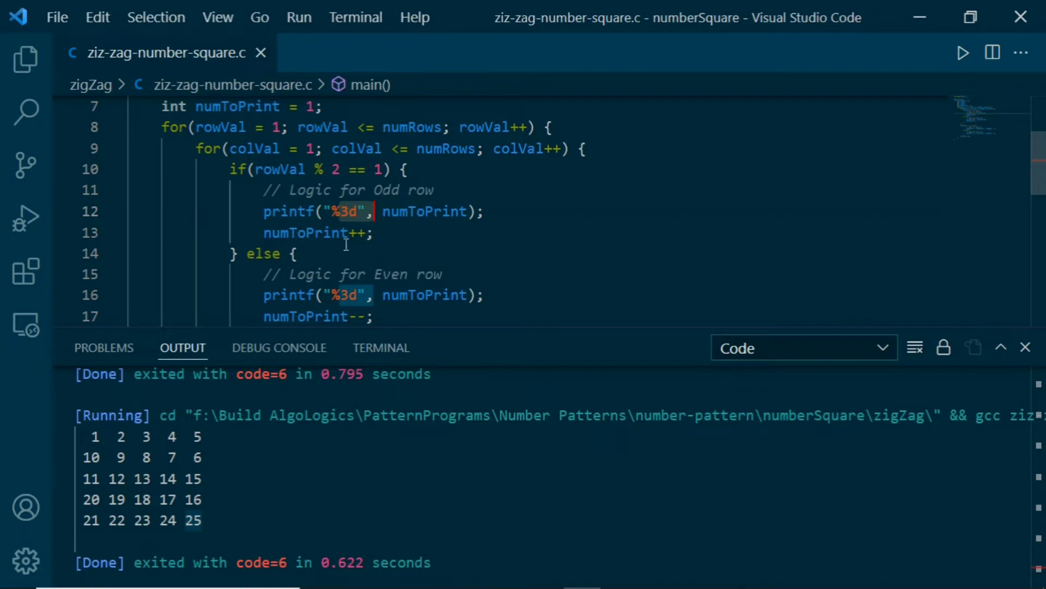
pyautogui.moveTo(342, 211)
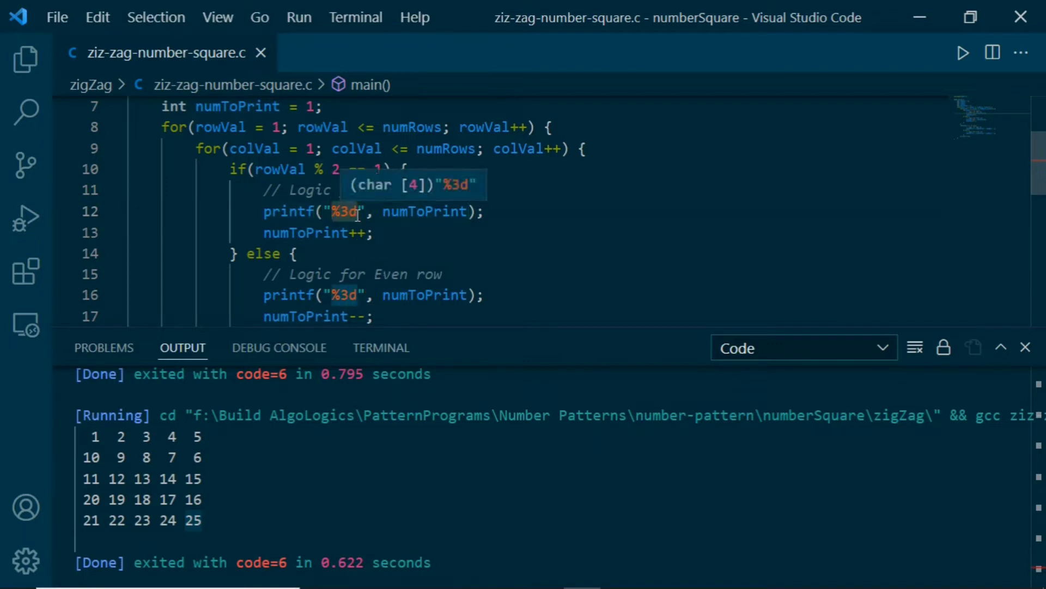
pyautogui.click(377, 232)
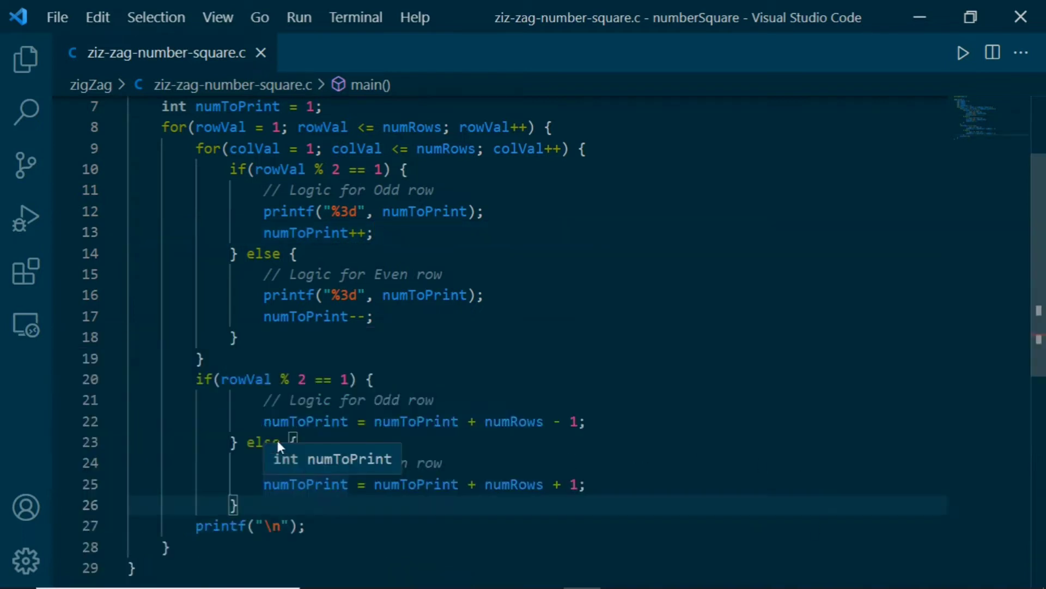
# Step: Swap the row-end if/else for the commented ternary numToPrint += numRows ± 1 and rerun
pyautogui.click(306, 421)
pyautogui.write('// for true condition, it will returns -1 else return 1.')
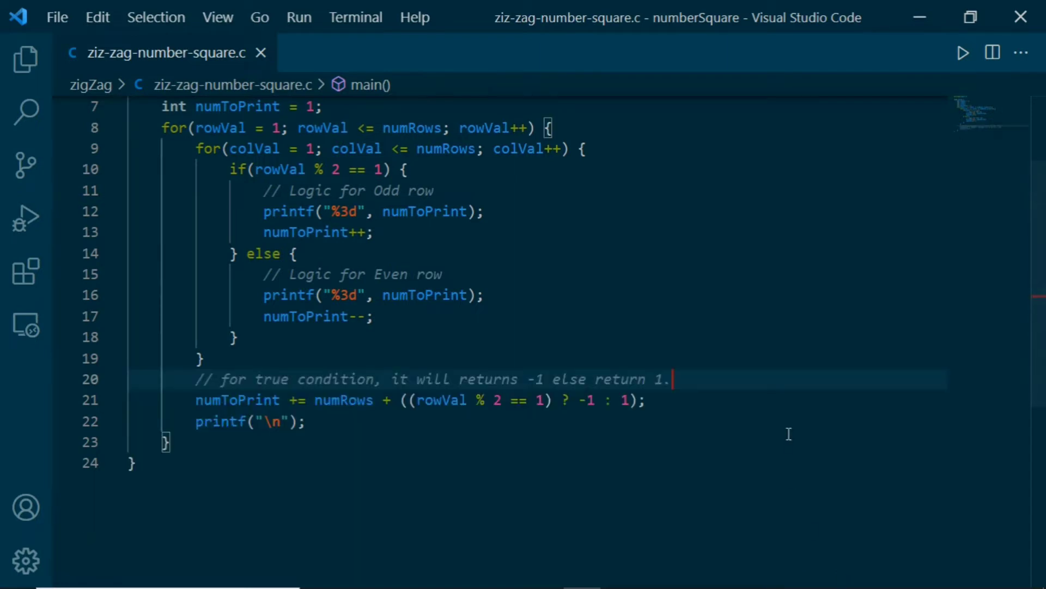
pyautogui.moveTo(608, 405)
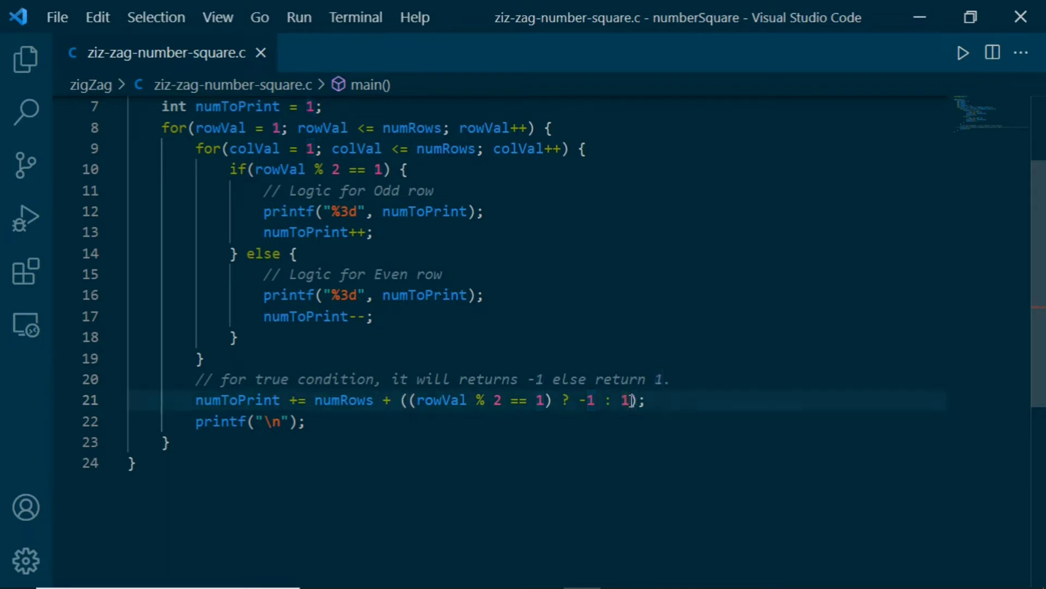
pyautogui.click(963, 53)
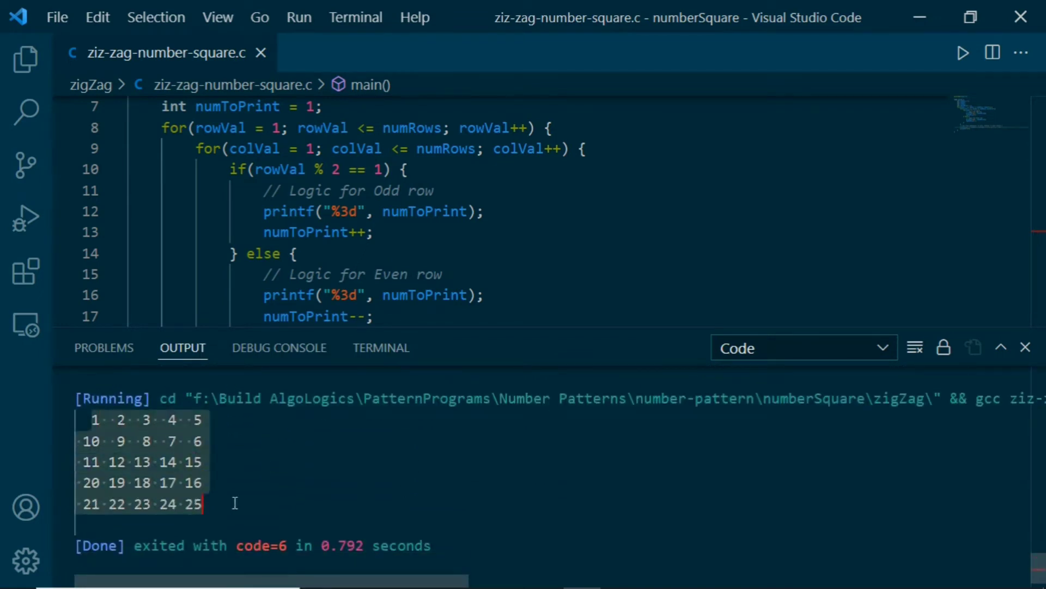
pyautogui.moveTo(532, 515)
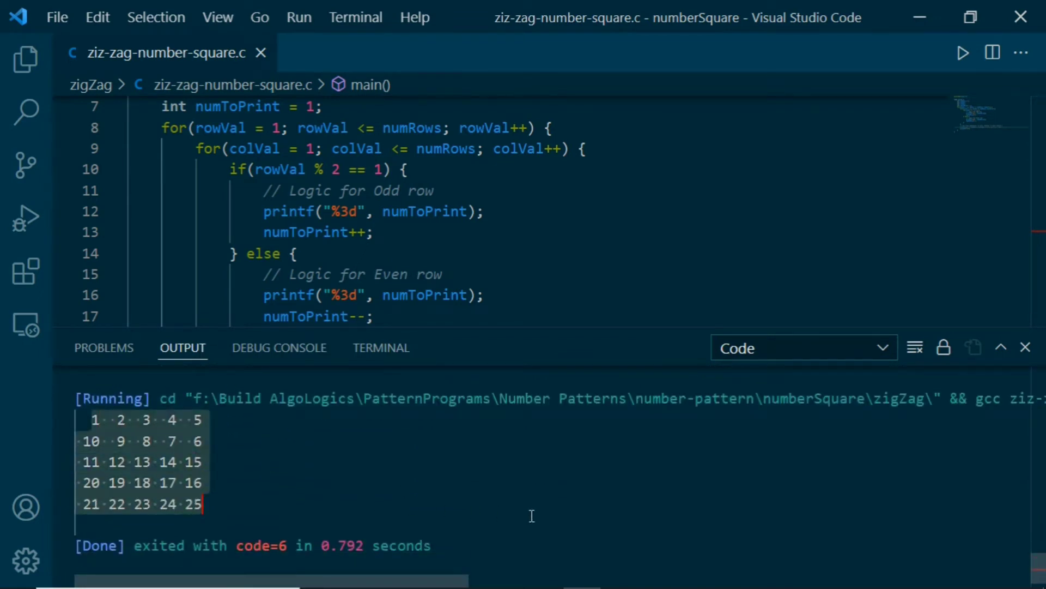
pyautogui.moveTo(839, 568)
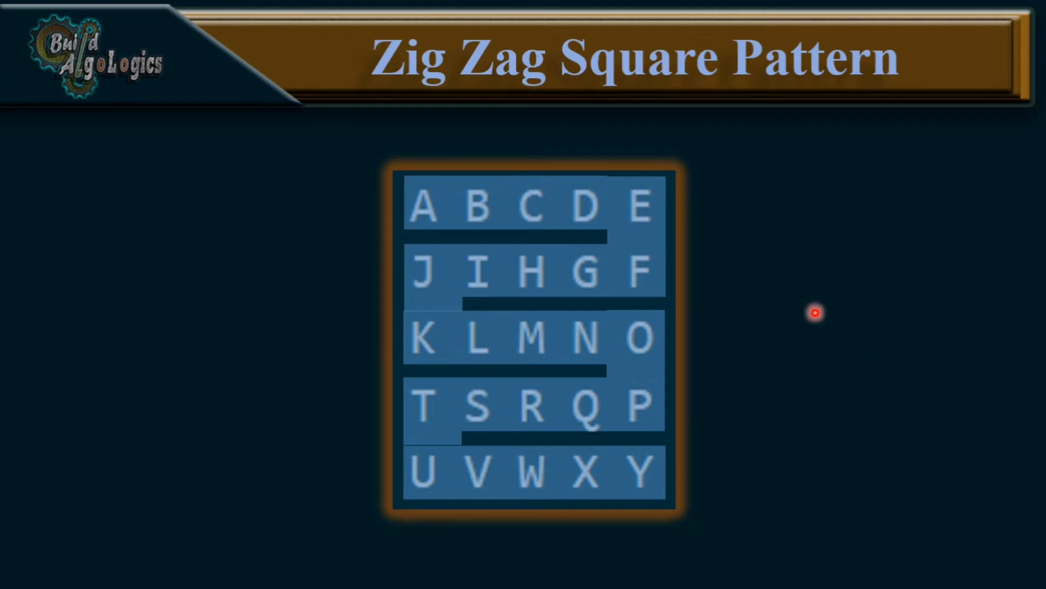
pyautogui.moveTo(588, 202)
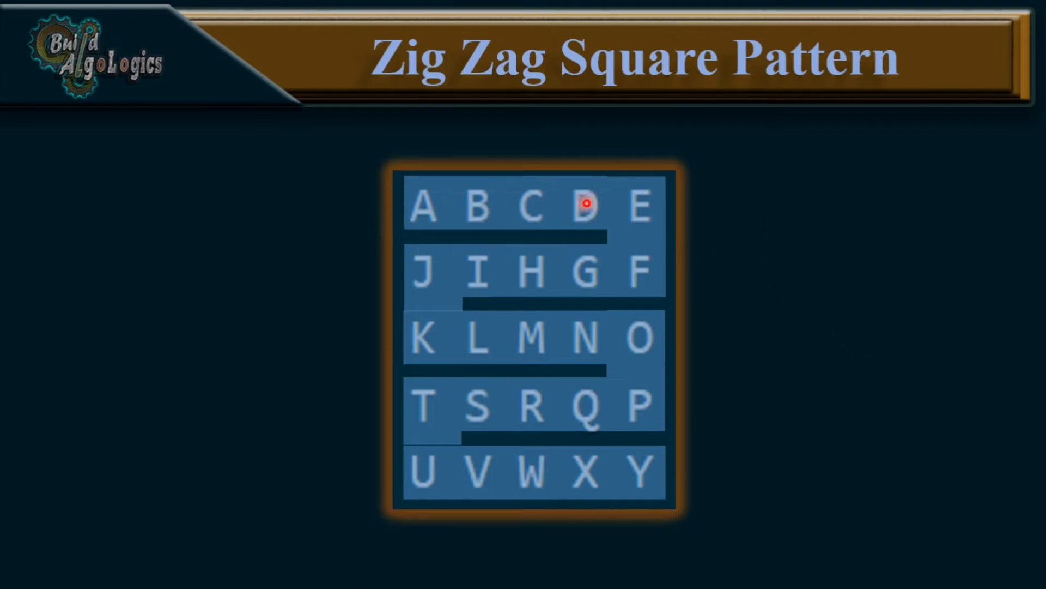
pyautogui.moveTo(631, 402)
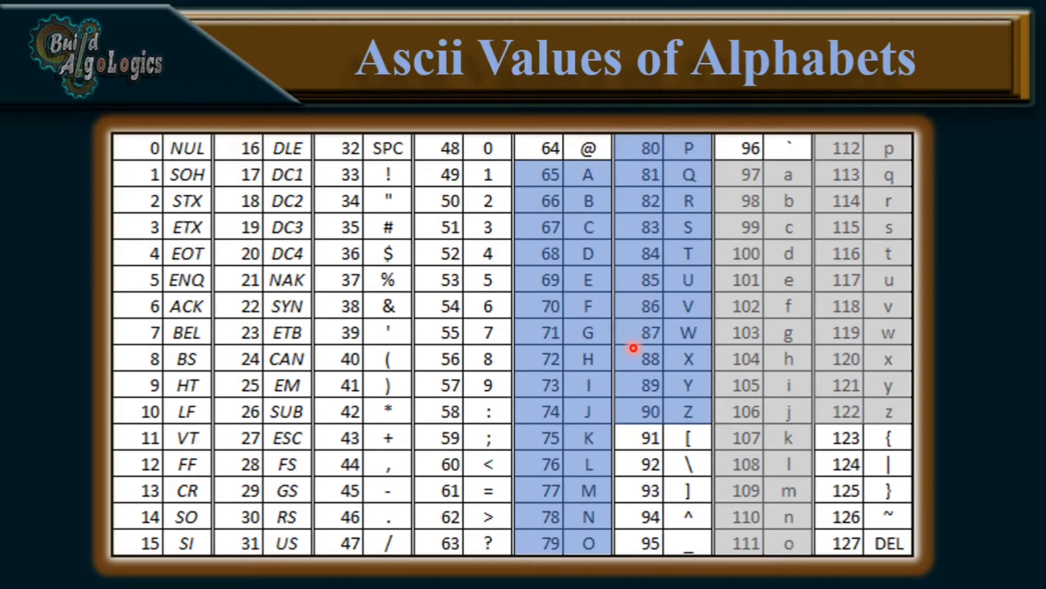
pyautogui.moveTo(851, 321)
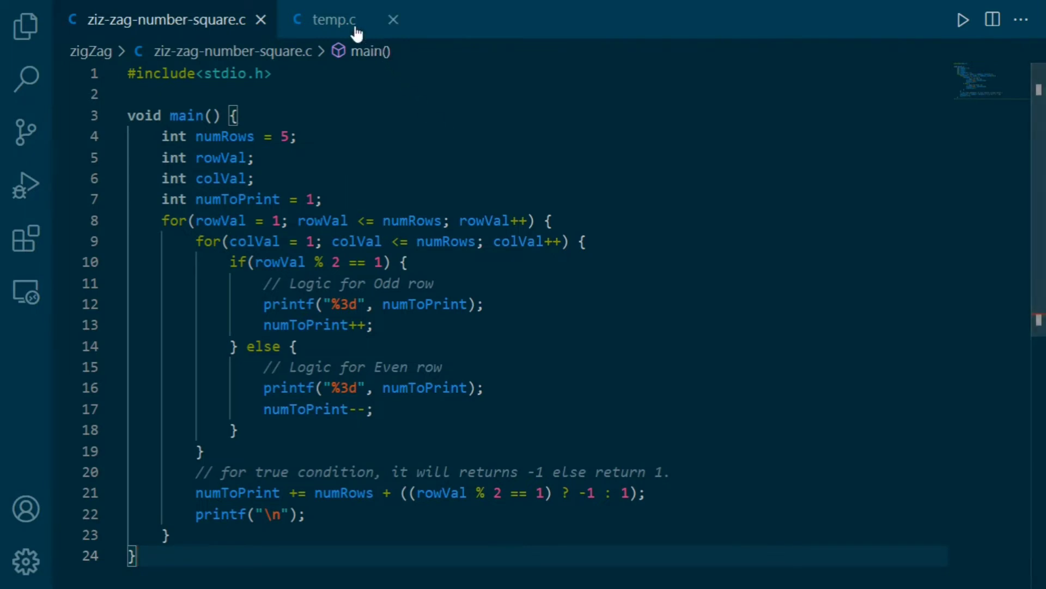
# Step: In temp.c, add char charA = 'A'; and printf("%c", charA); then run it
pyautogui.click(333, 19)
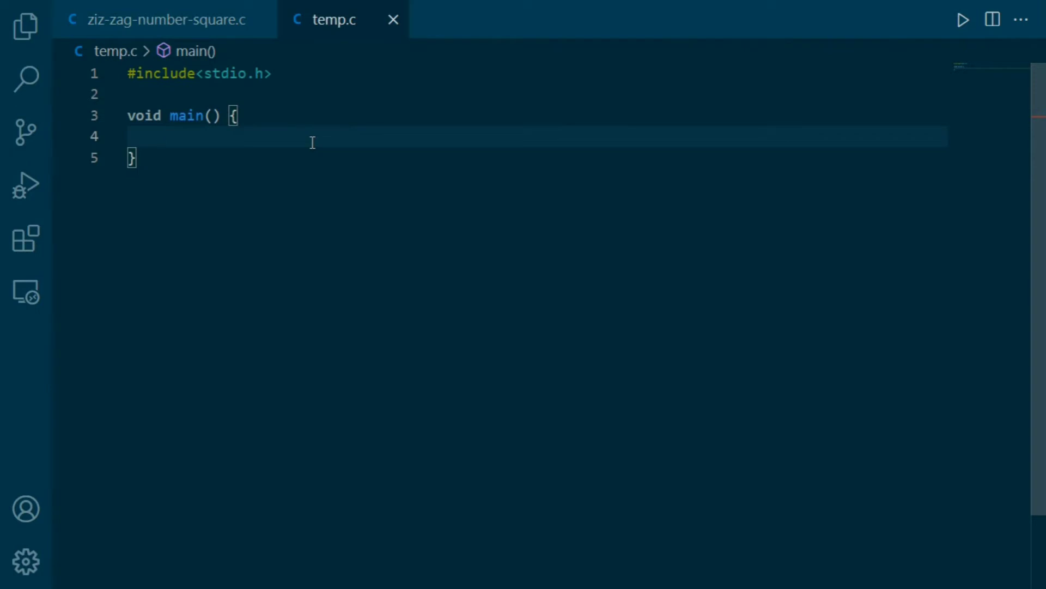
pyautogui.write('char')
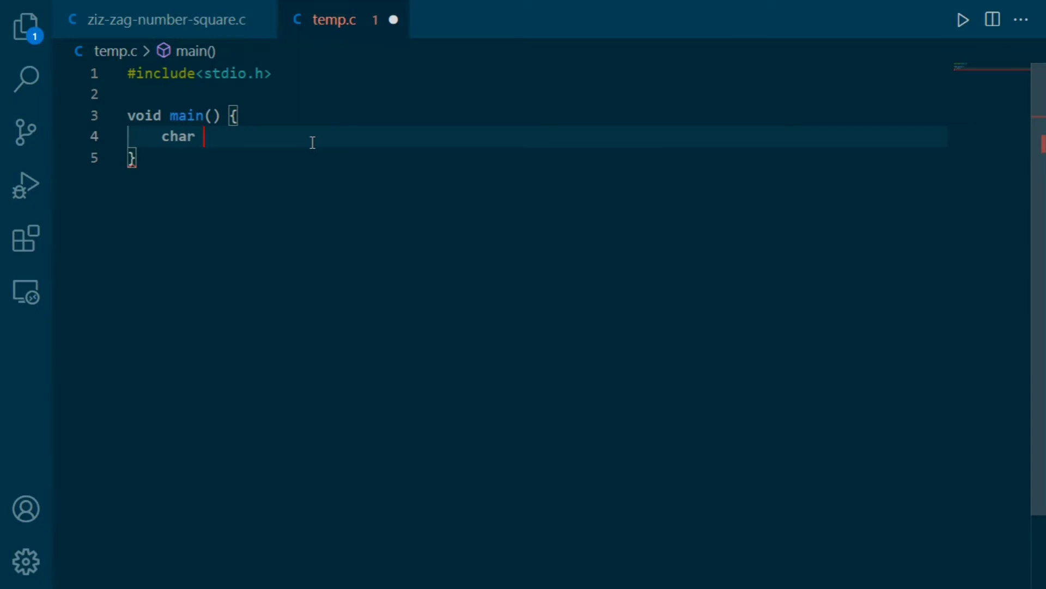
pyautogui.moveTo(851, 580)
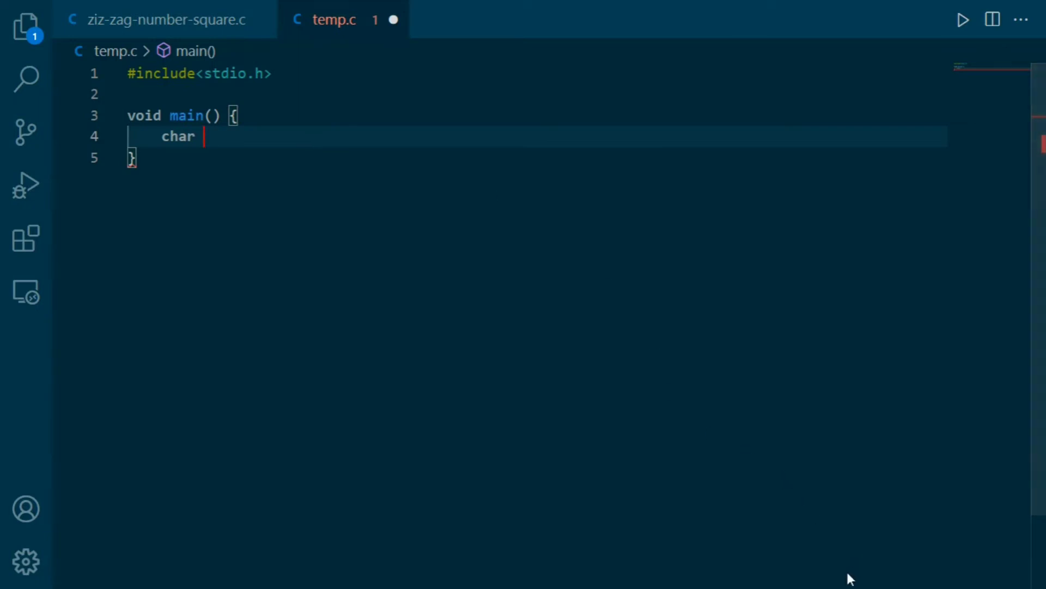
pyautogui.write("charA = 'A';")
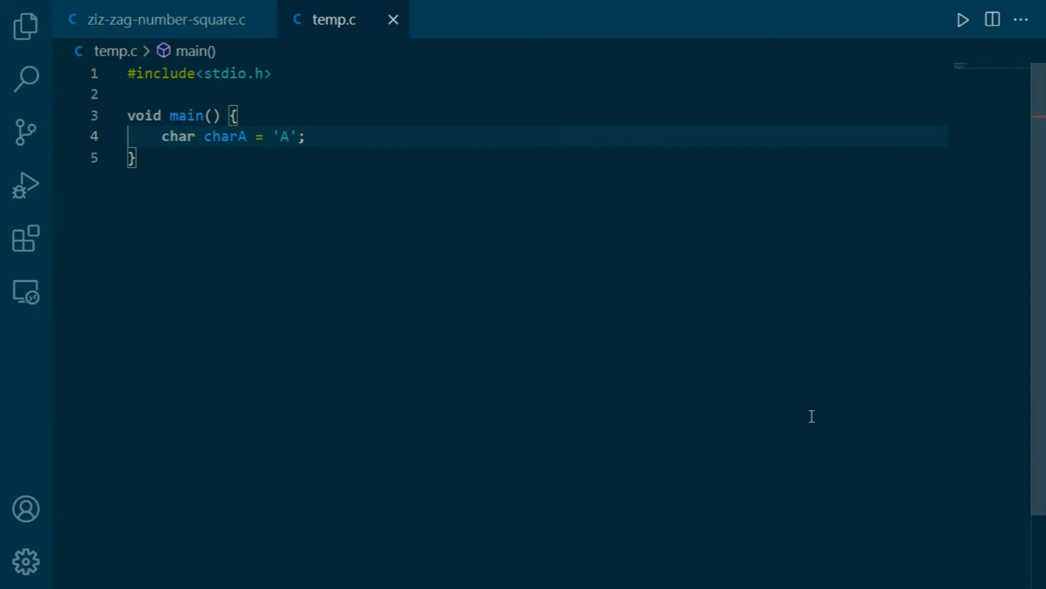
pyautogui.moveTo(583, 269)
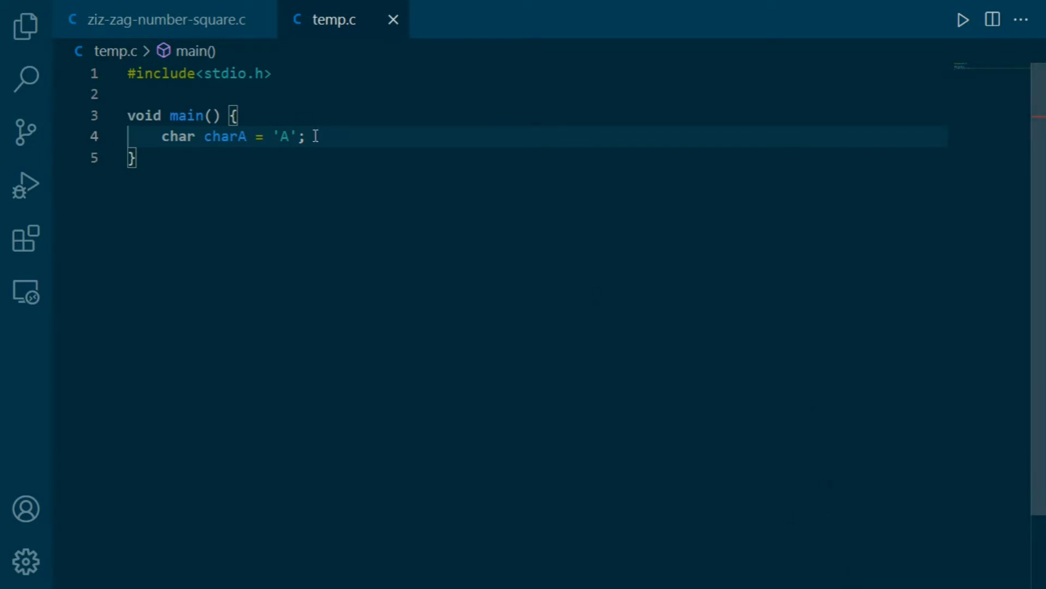
pyautogui.write('pr')
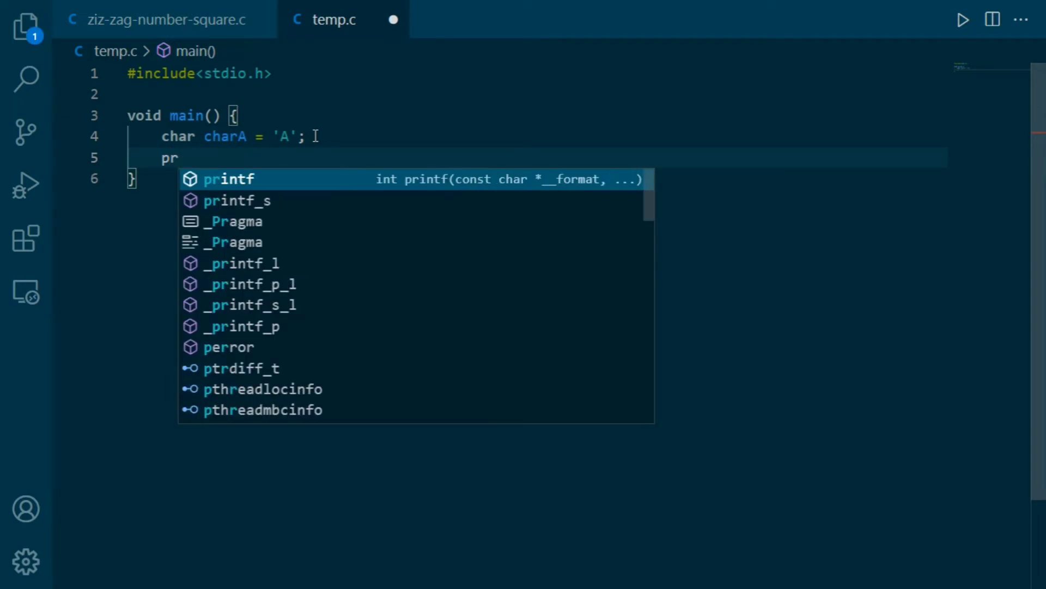
pyautogui.click(229, 179)
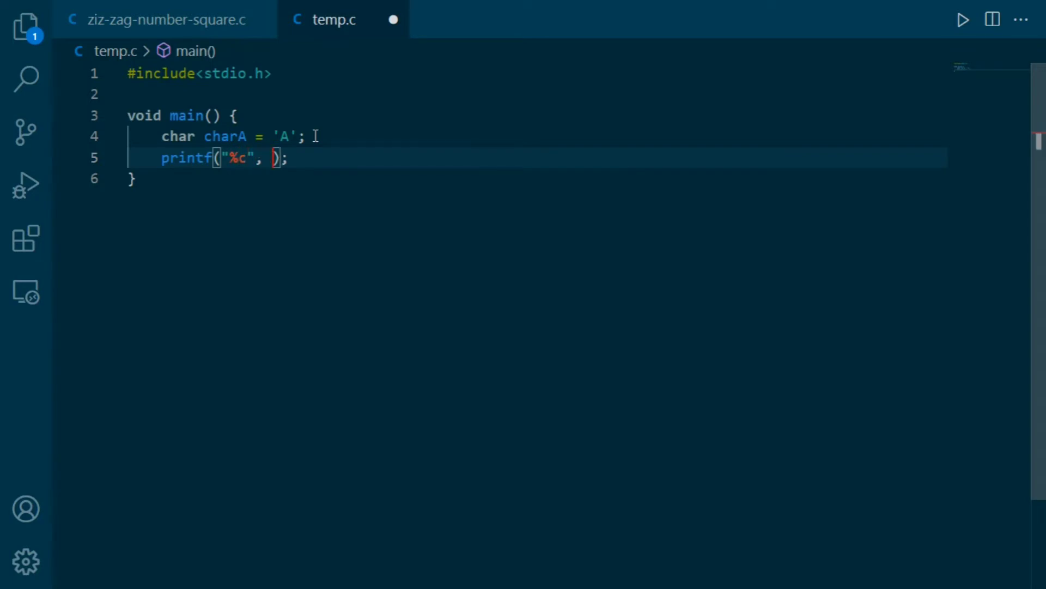
pyautogui.write('charA')
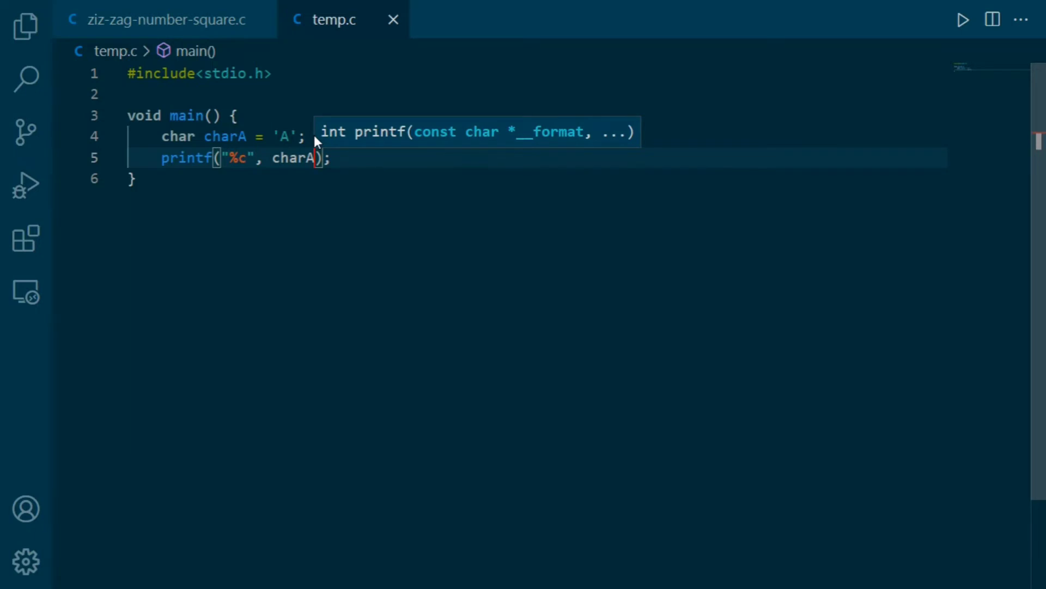
pyautogui.click(963, 18)
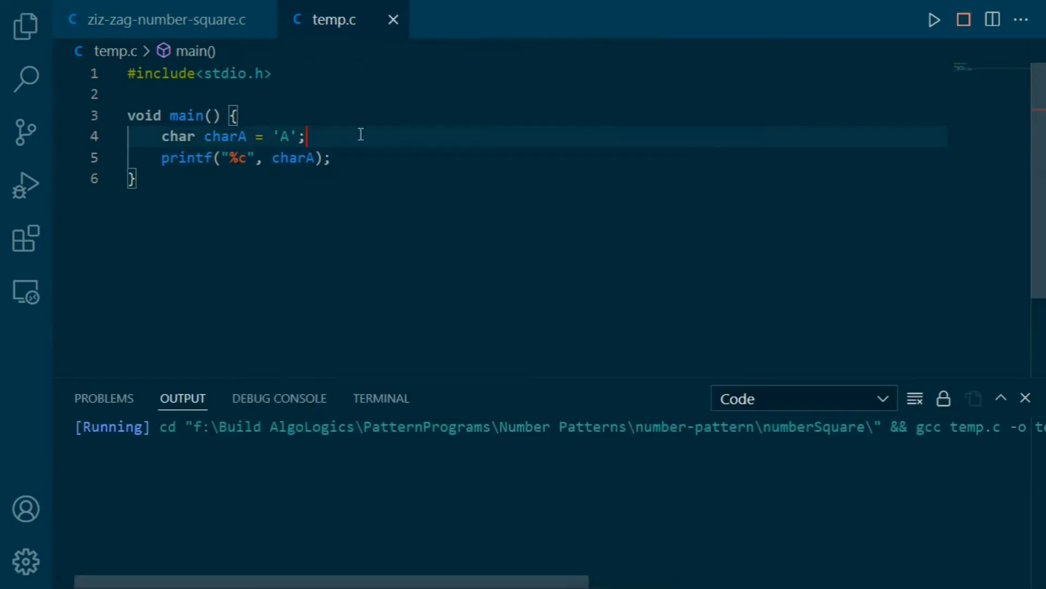
# Step: Add int asciiValue = 'A'; and a second printf printing asciiValue with %d
pyautogui.click(933, 18)
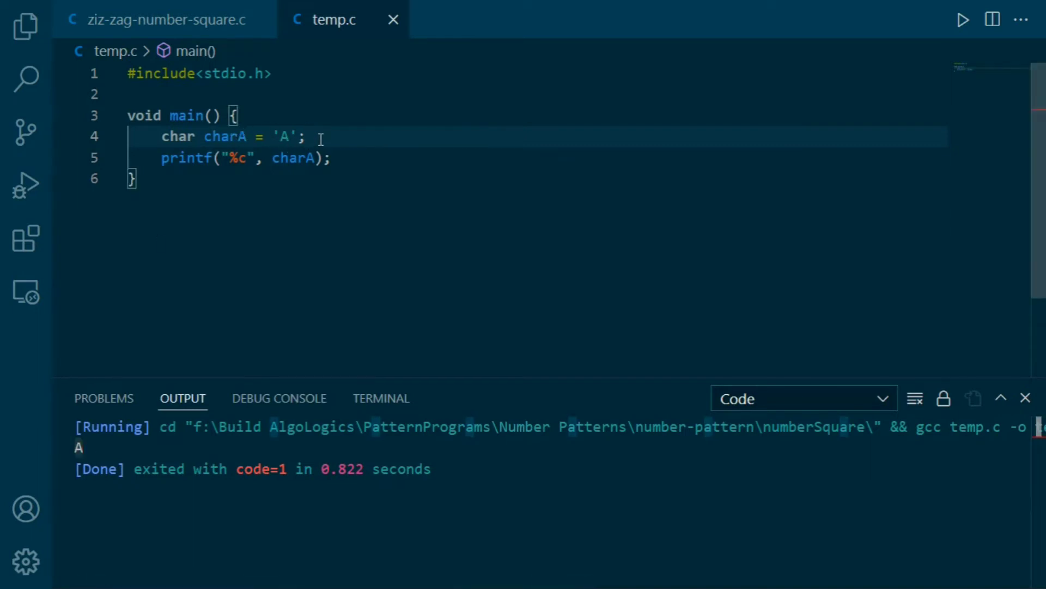
pyautogui.write('int')
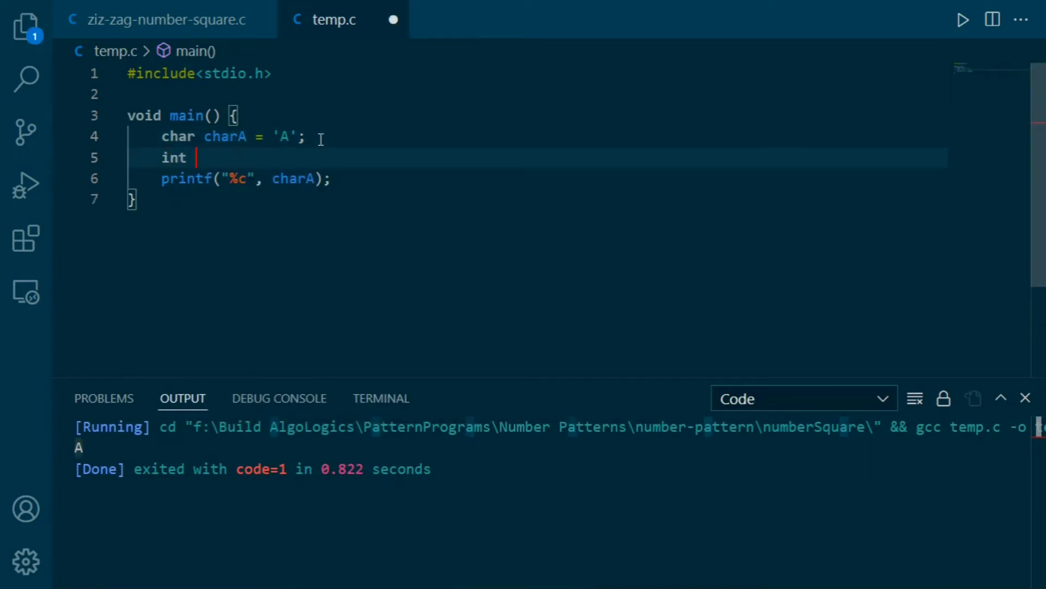
pyautogui.write('asciiVa')
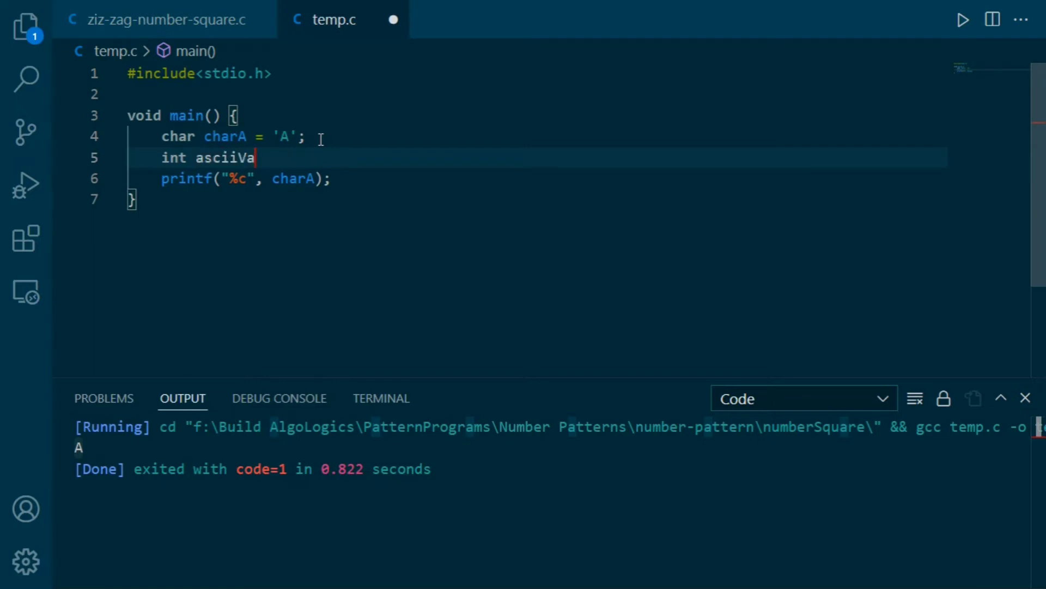
pyautogui.write('lu')
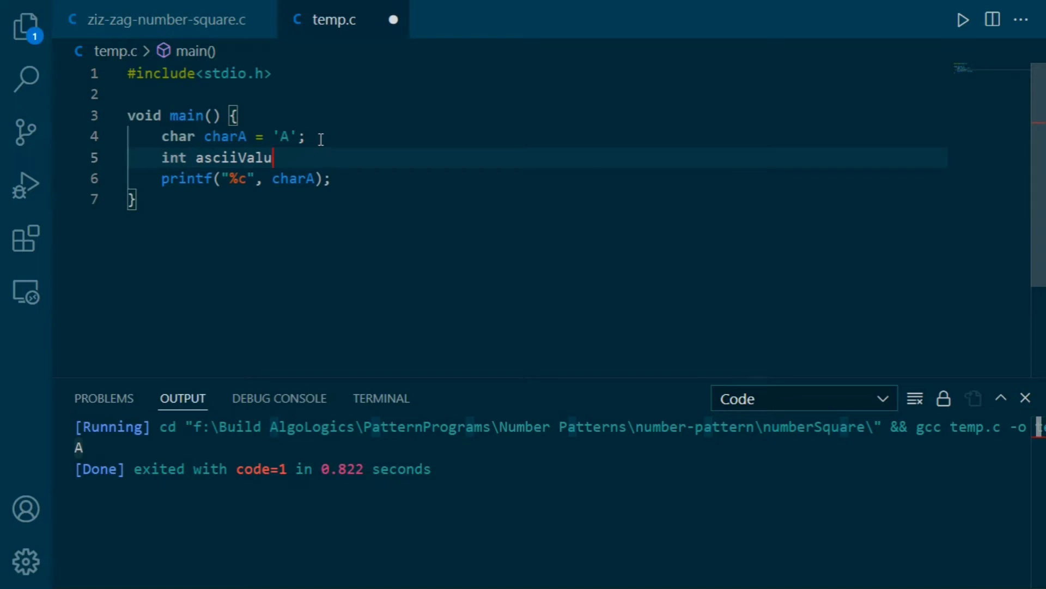
pyautogui.write('e =')
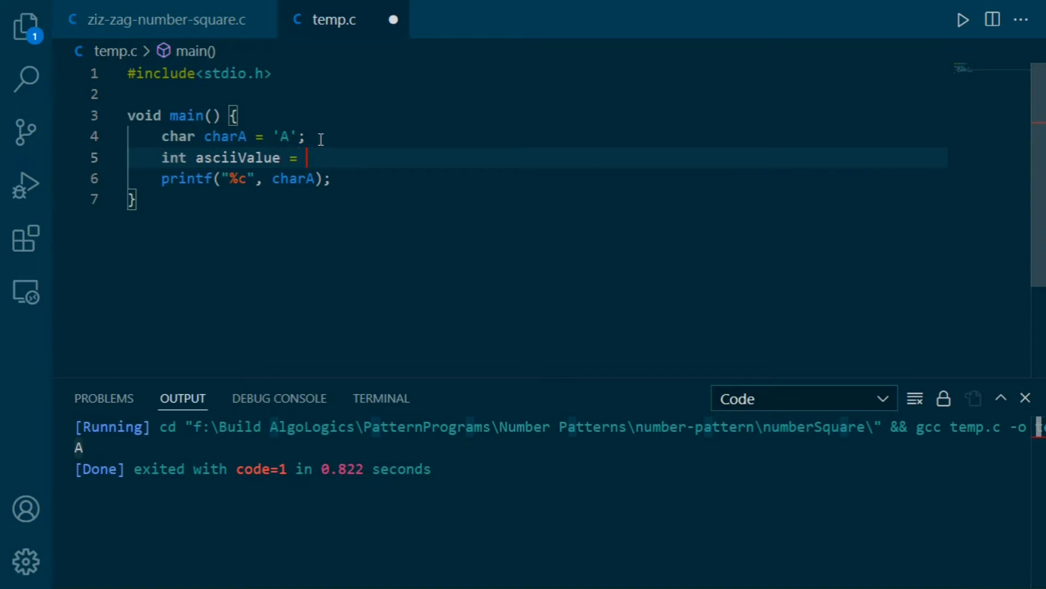
pyautogui.write("'A';")
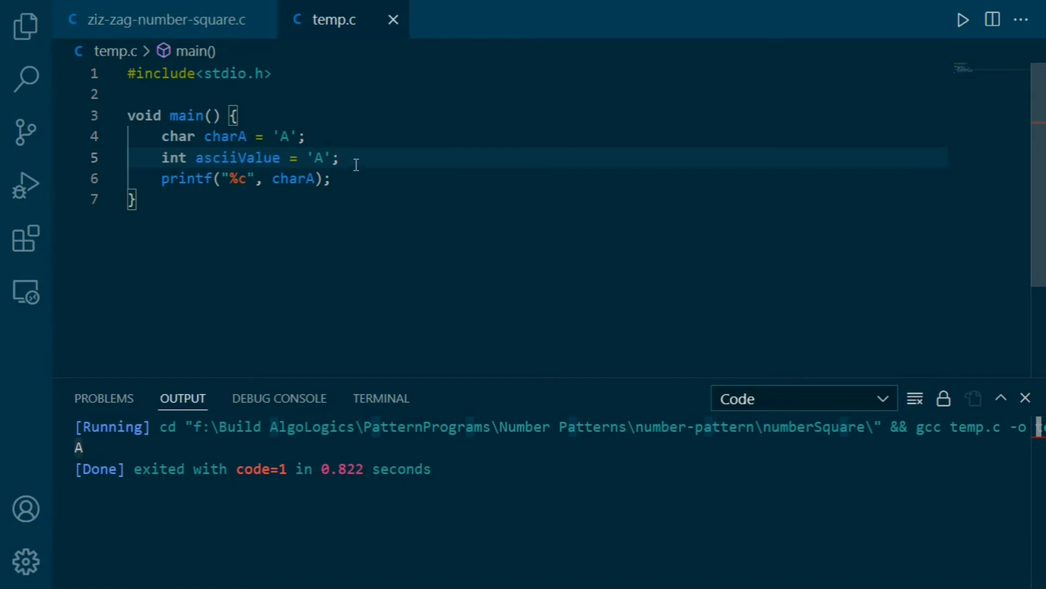
pyautogui.tripleClick(247, 158)
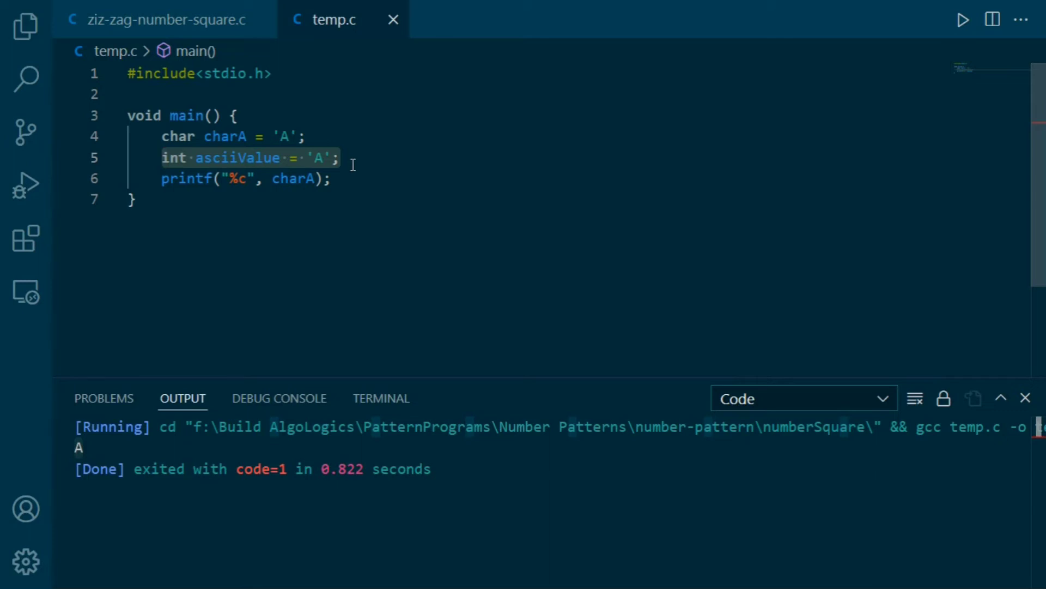
pyautogui.click(327, 179)
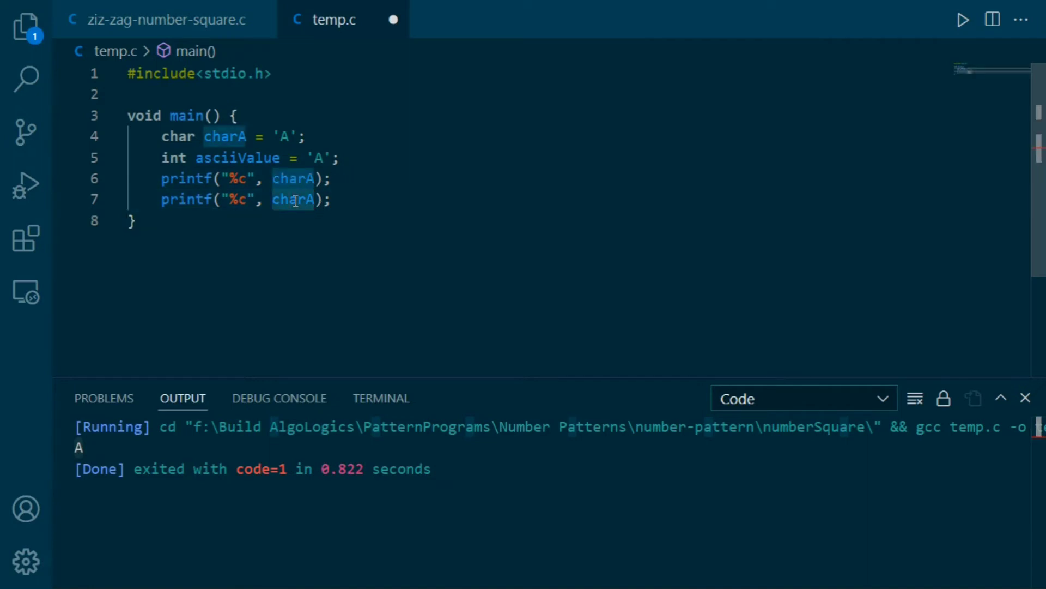
pyautogui.write('asciiValue')
pyautogui.click(229, 178)
pyautogui.write('\\n')
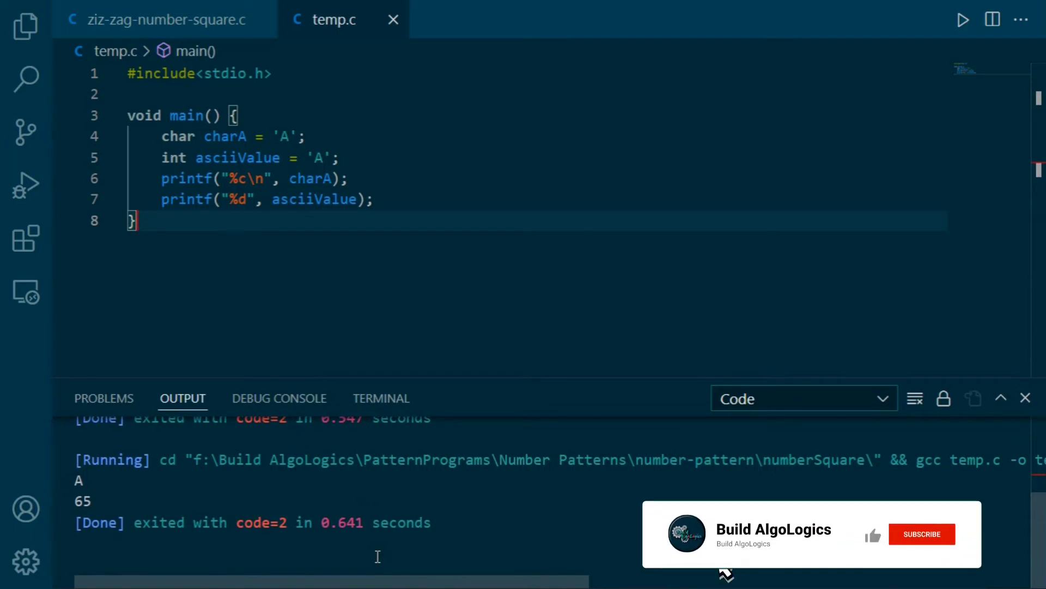
pyautogui.moveTo(898, 554)
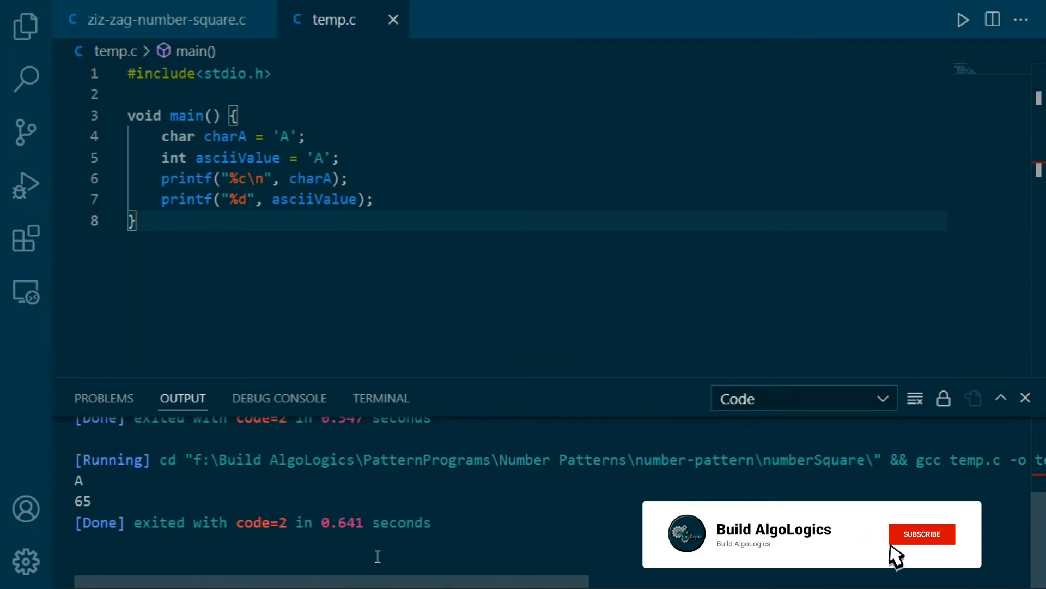
# Step: Change the asciiValue initializer to 'A' + 1 so the output becomes B and 66
pyautogui.click(922, 533)
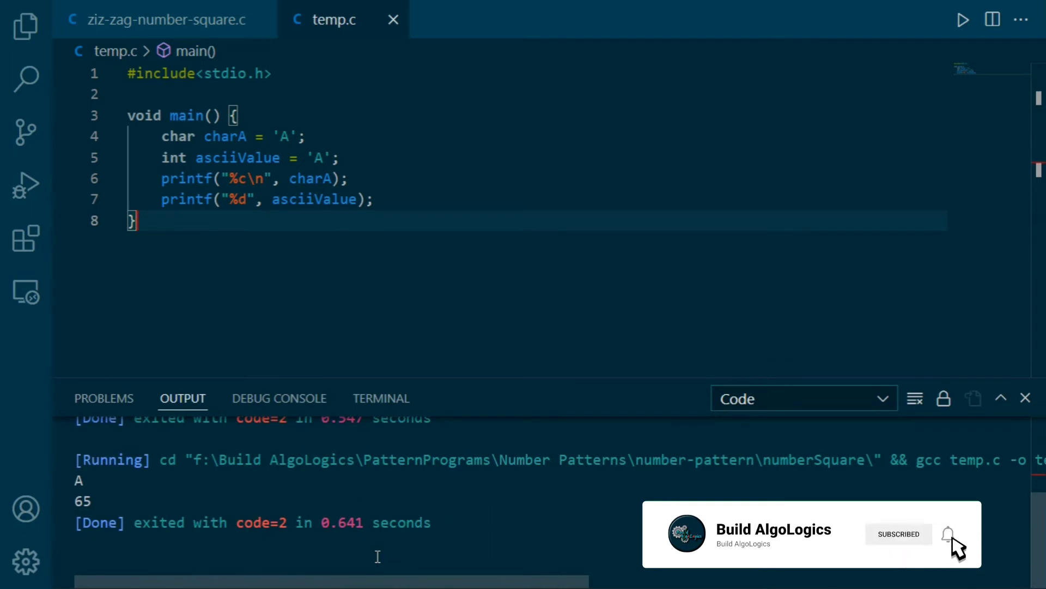
pyautogui.click(950, 533)
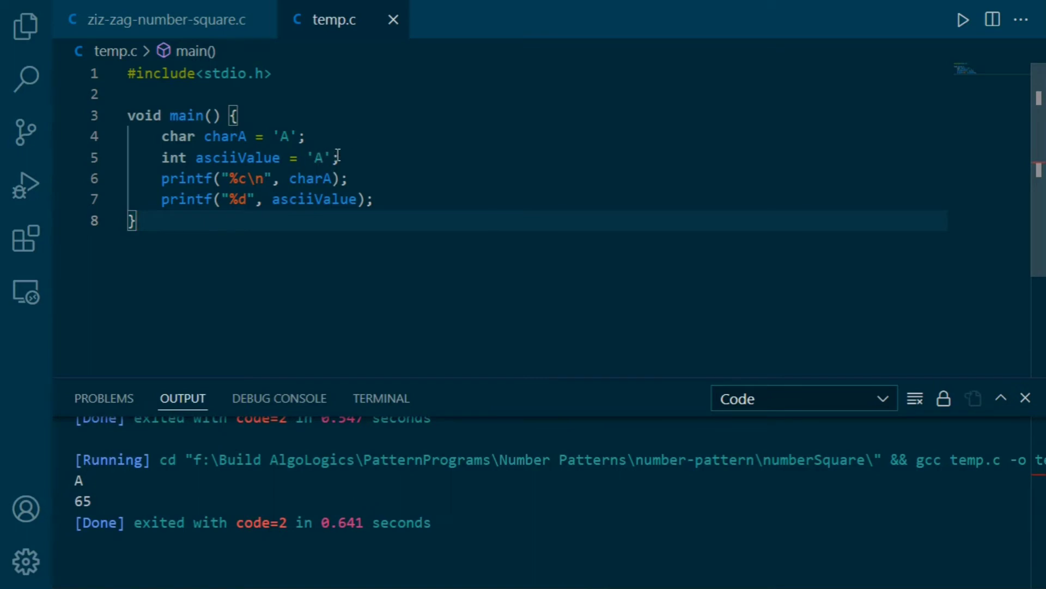
pyautogui.write('+')
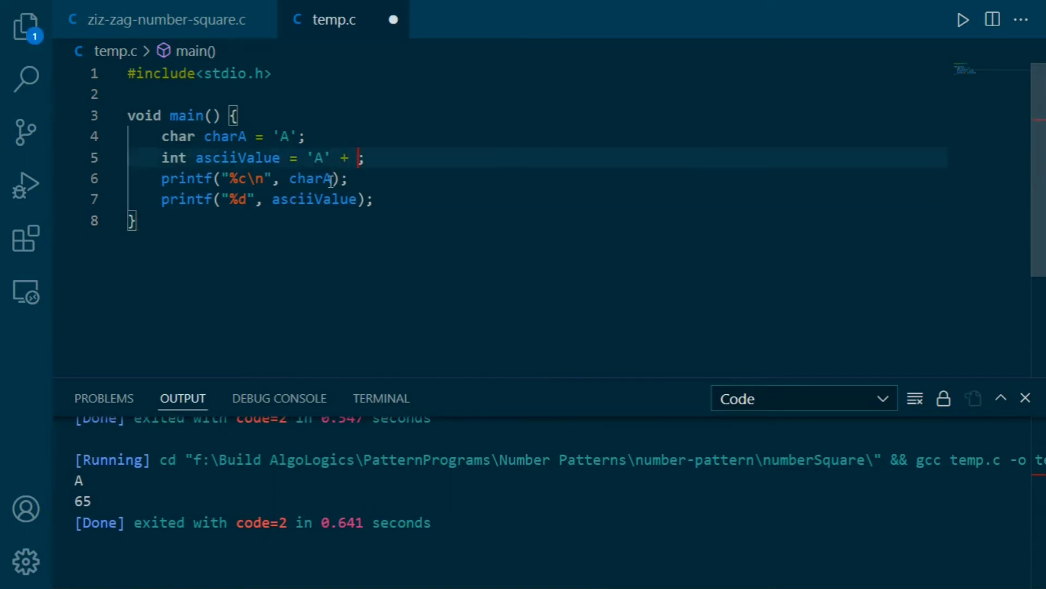
pyautogui.write('1')
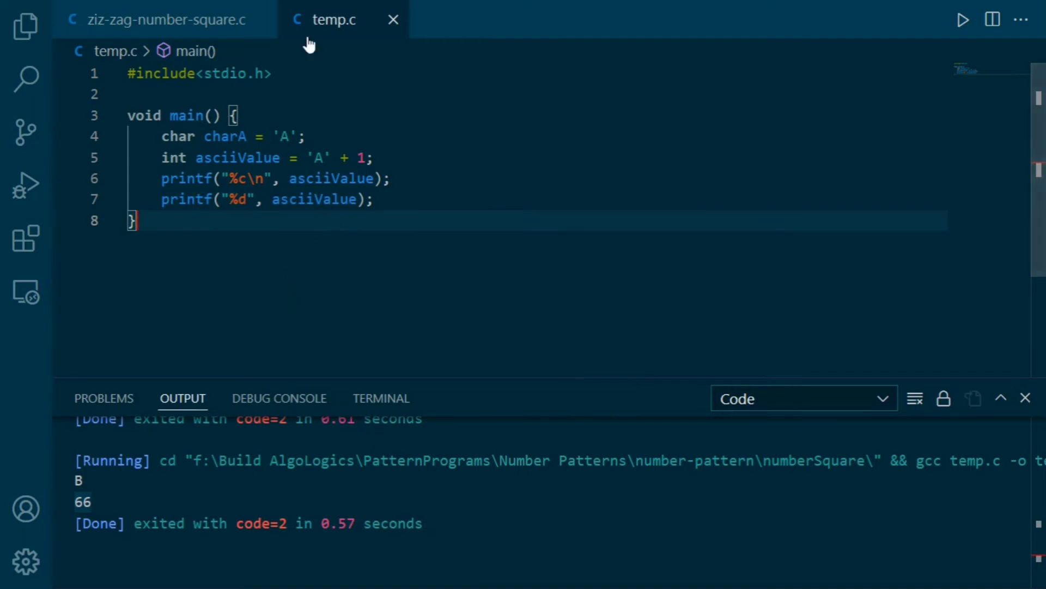
# Step: Replace numToPrint with char charToPrint = 'A' printed via %c, run, and close output
pyautogui.click(166, 19)
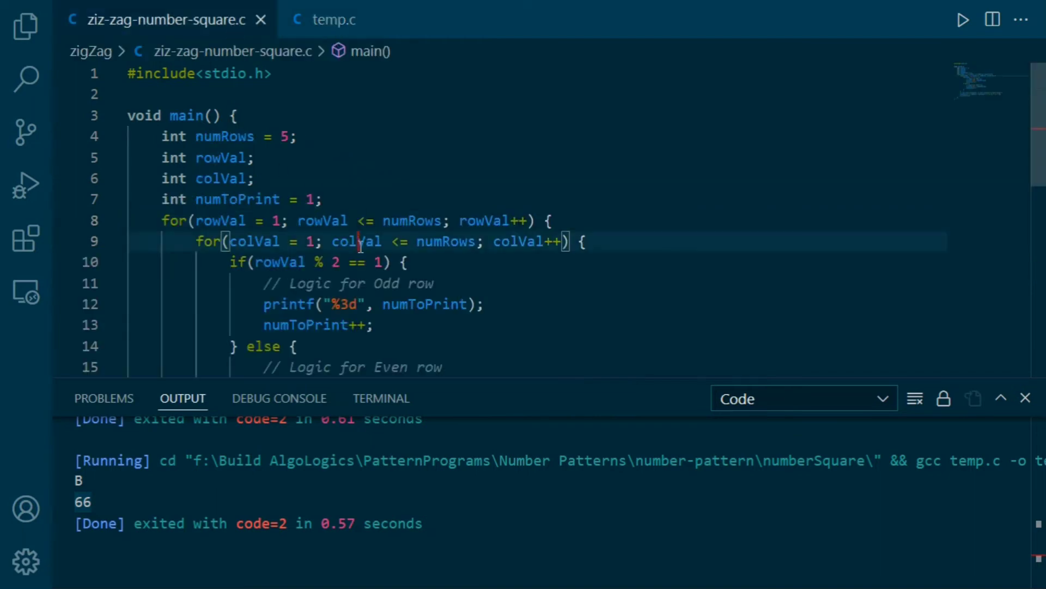
pyautogui.doubleClick(237, 158)
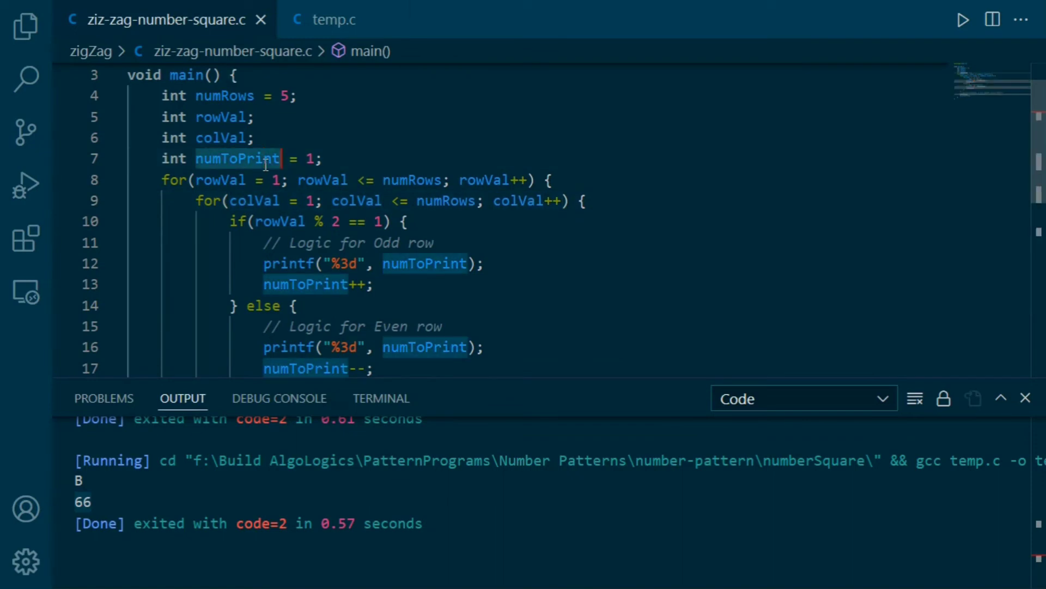
pyautogui.scroll(-3)
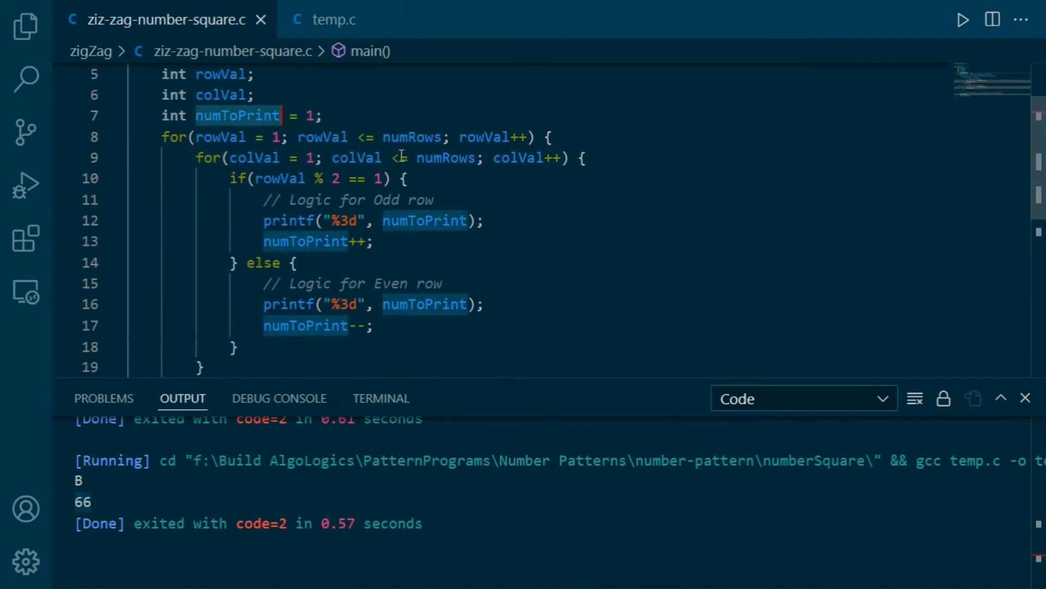
pyautogui.click(324, 115)
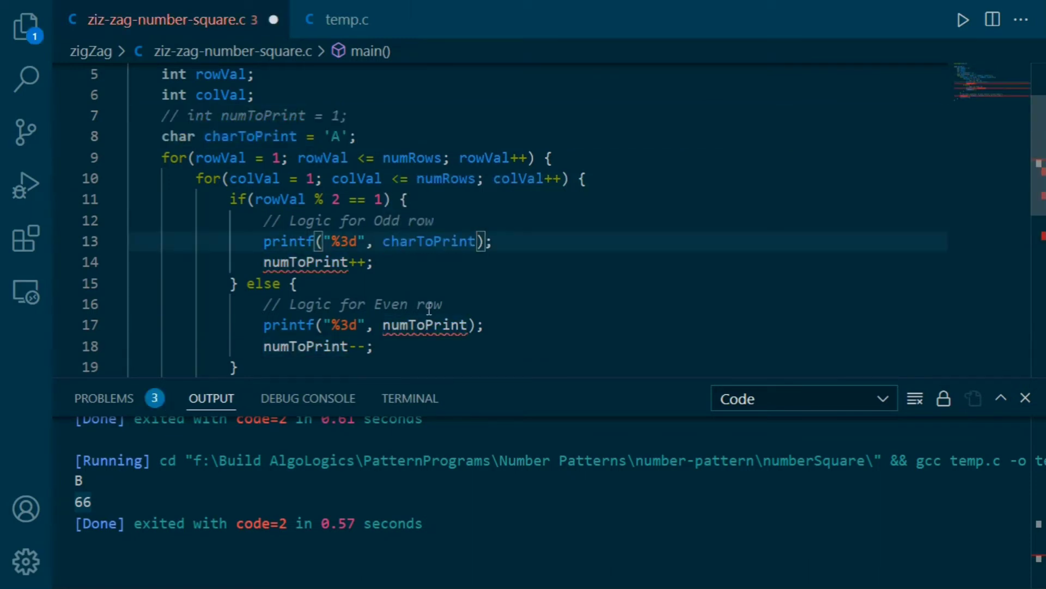
pyautogui.scroll(-3)
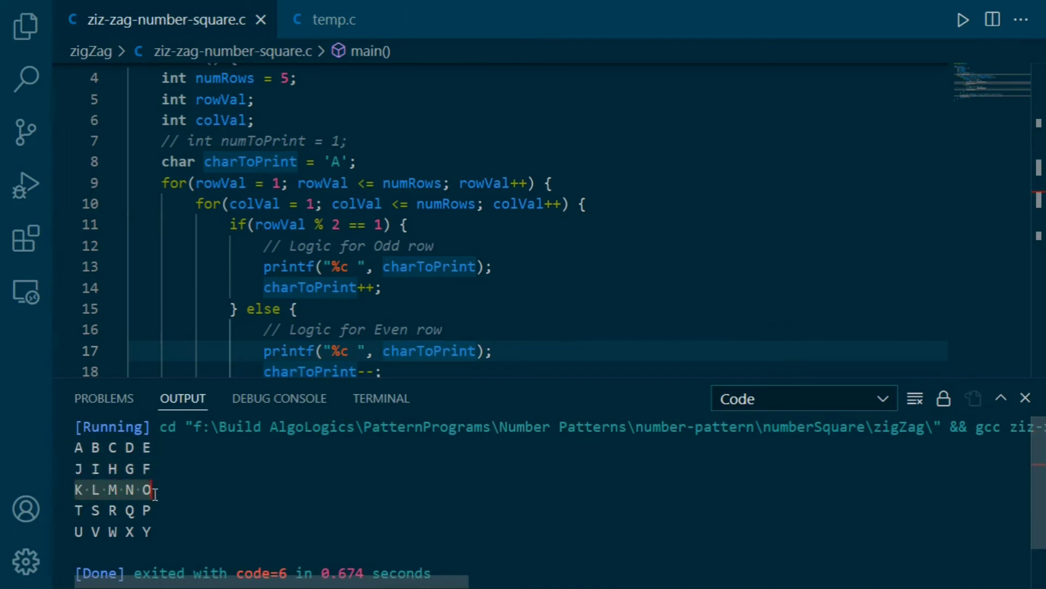
pyautogui.moveTo(436, 482)
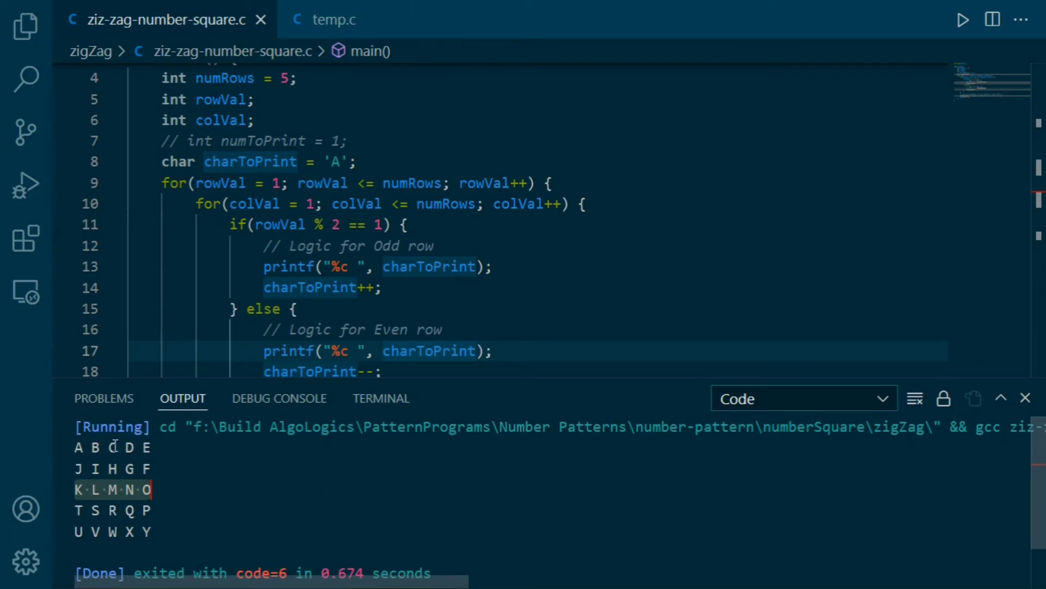
pyautogui.click(82, 447)
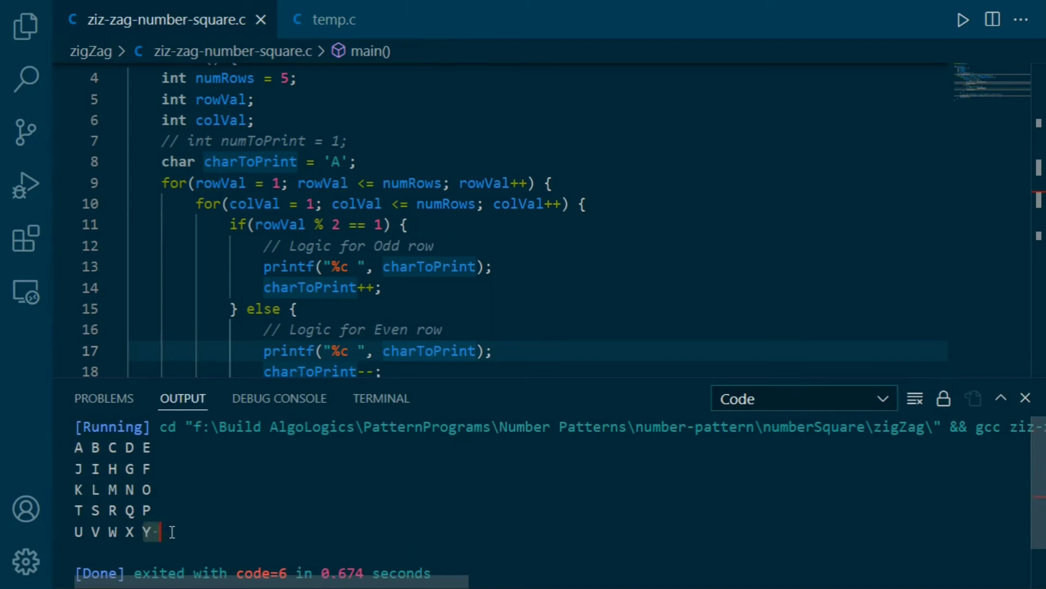
pyautogui.moveTo(226, 495)
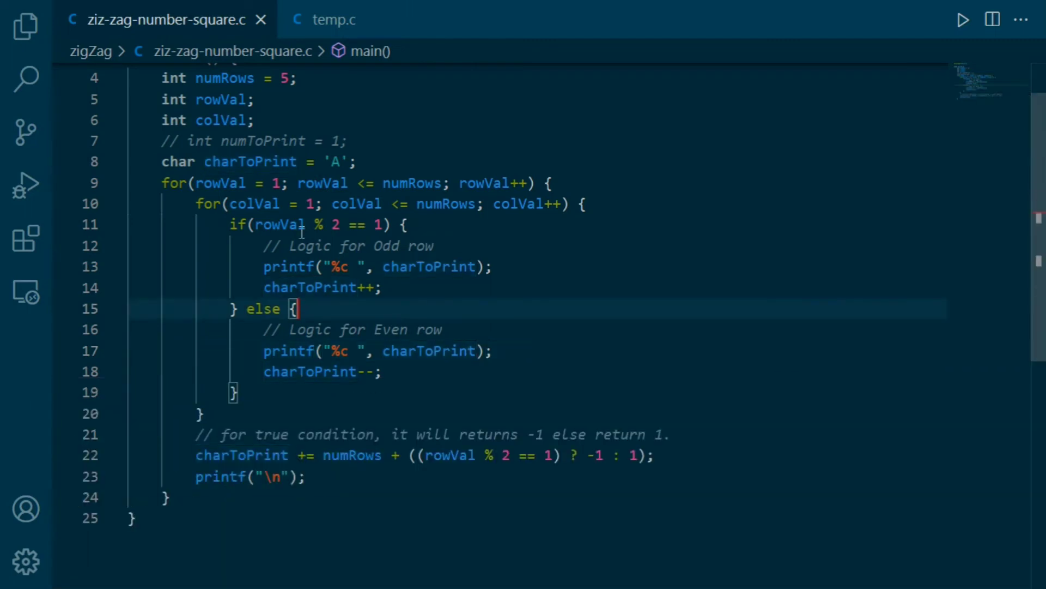
# Step: Set numRows to 6 and run, showing letters past Z turning into symbols
pyautogui.scroll(3)
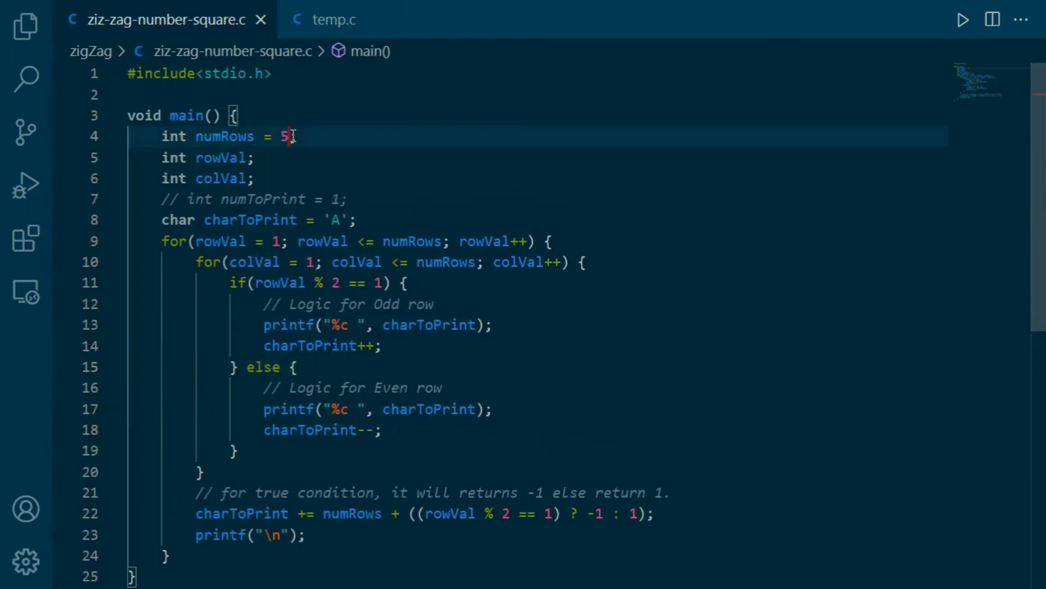
pyautogui.write('6')
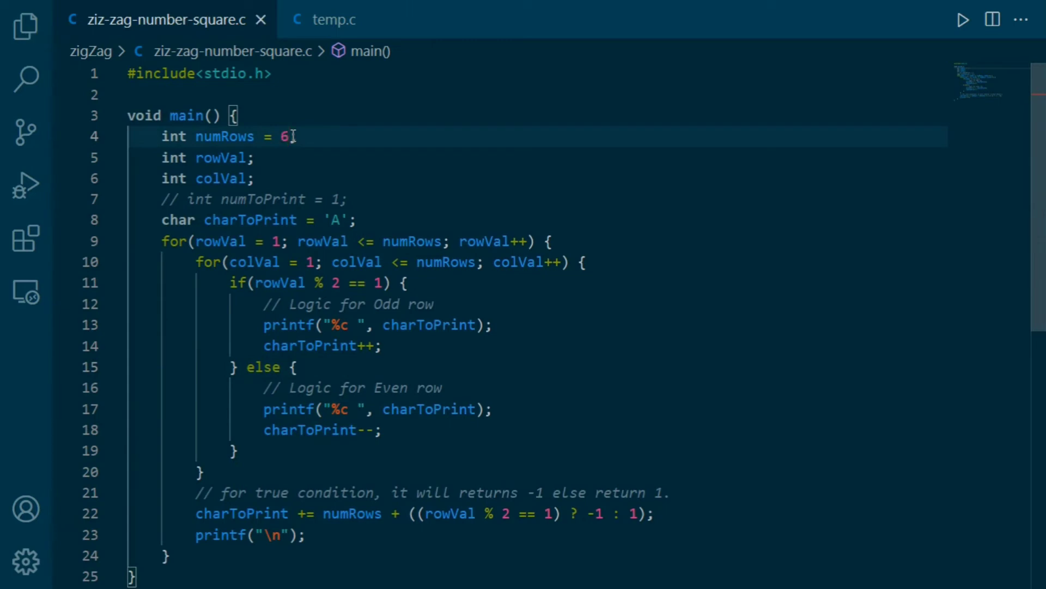
pyautogui.click(963, 18)
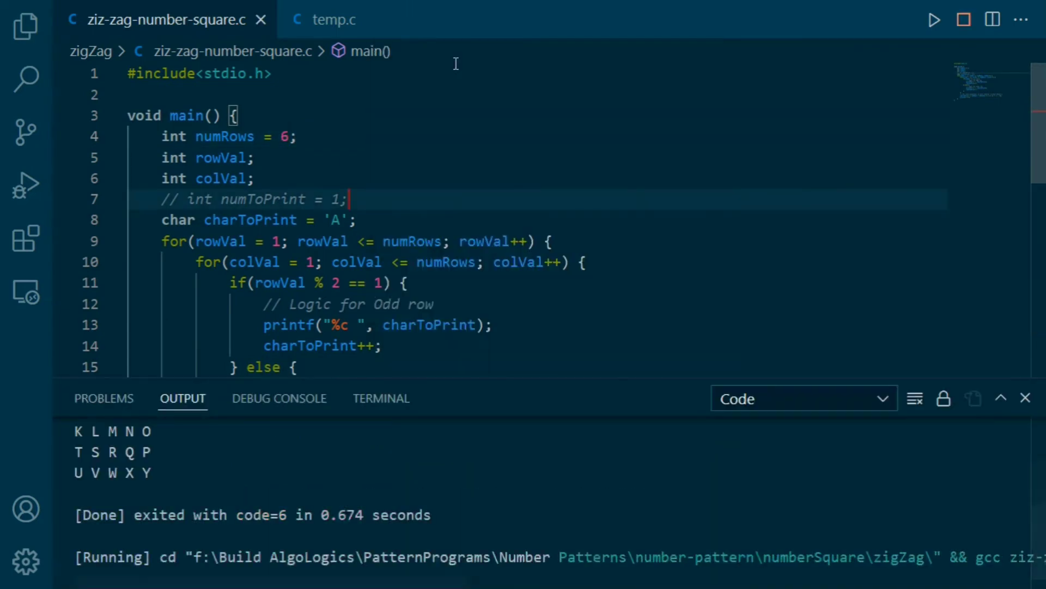
pyautogui.click(934, 18)
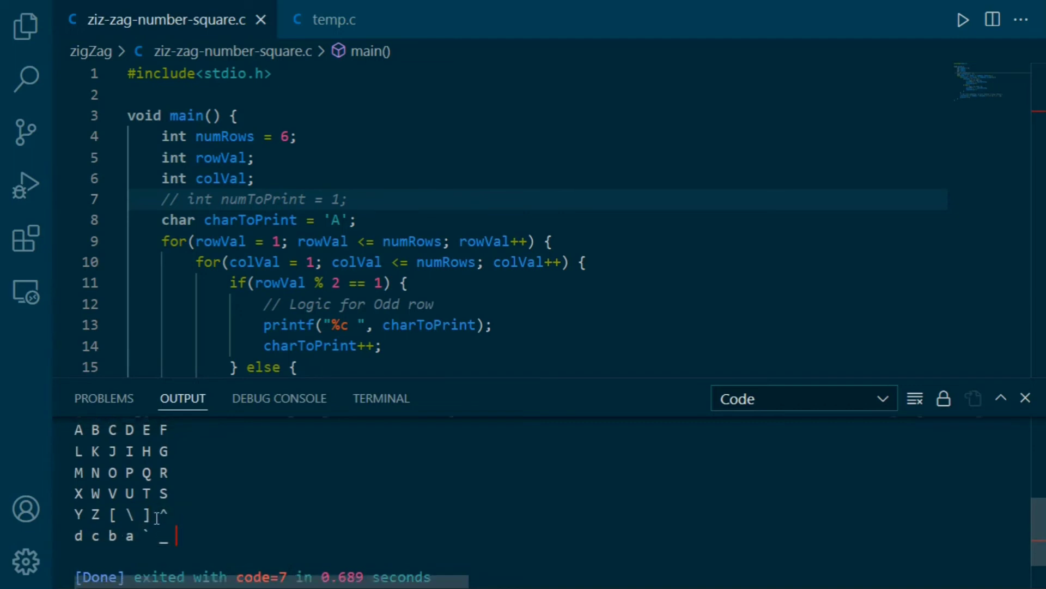
# Step: Rerun the six-row program to review the symbols and lowercase letters after Z
pyautogui.click(962, 19)
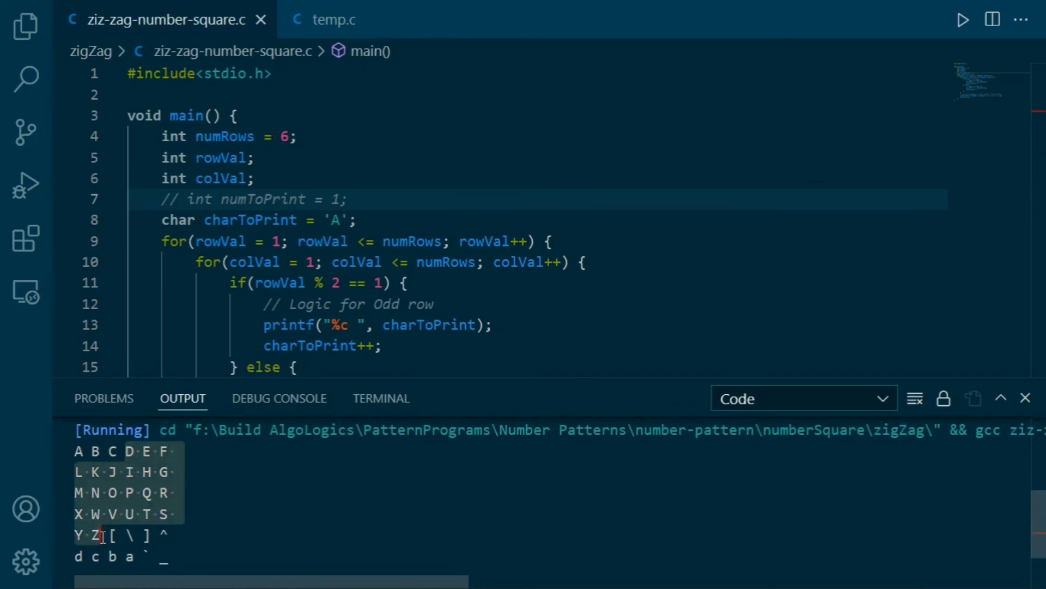
pyautogui.moveTo(181, 519)
pyautogui.write('int')
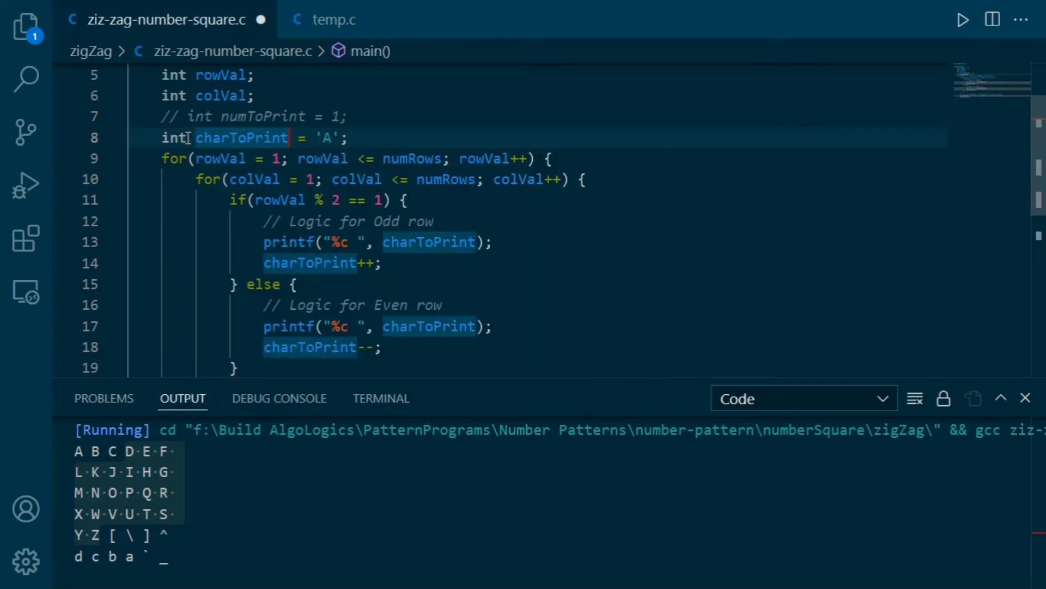
# Step: Initialize charToPrint to 0 and print 'A' + charToPrint in the printf calls
pyautogui.press('Backspace')
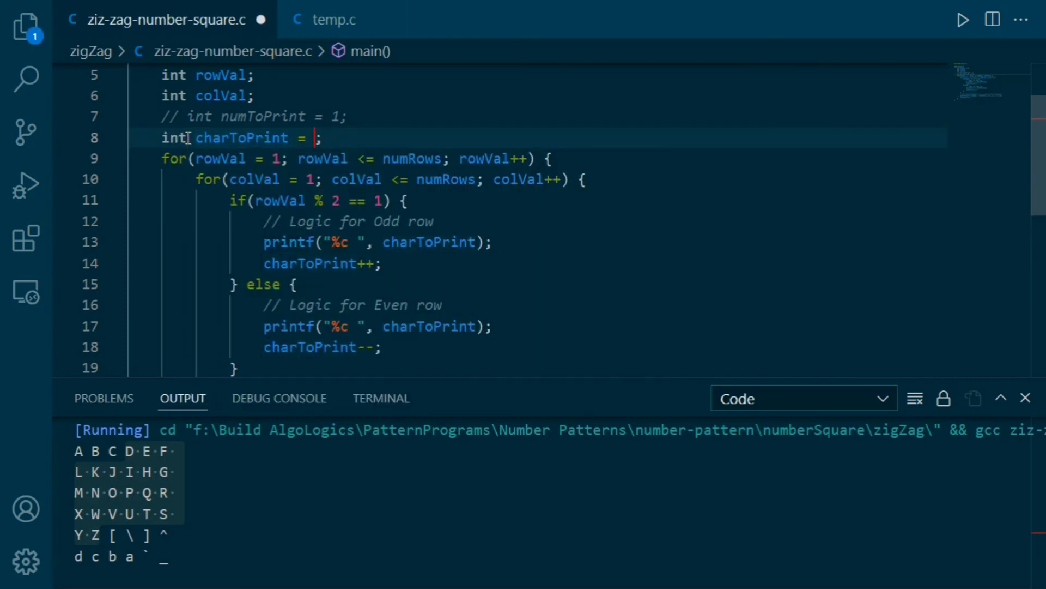
pyautogui.write('0')
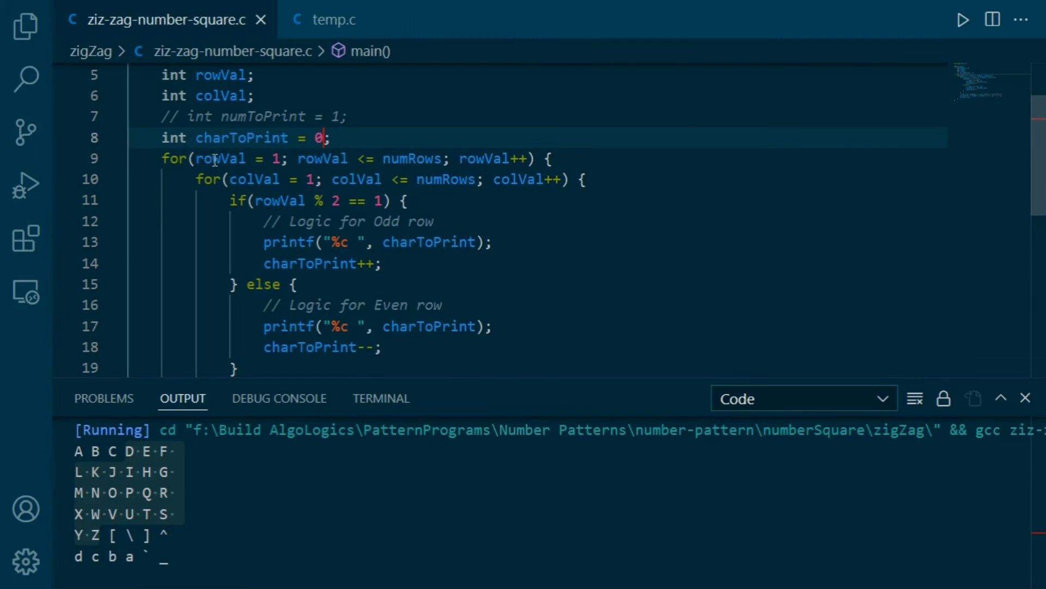
pyautogui.doubleClick(428, 242)
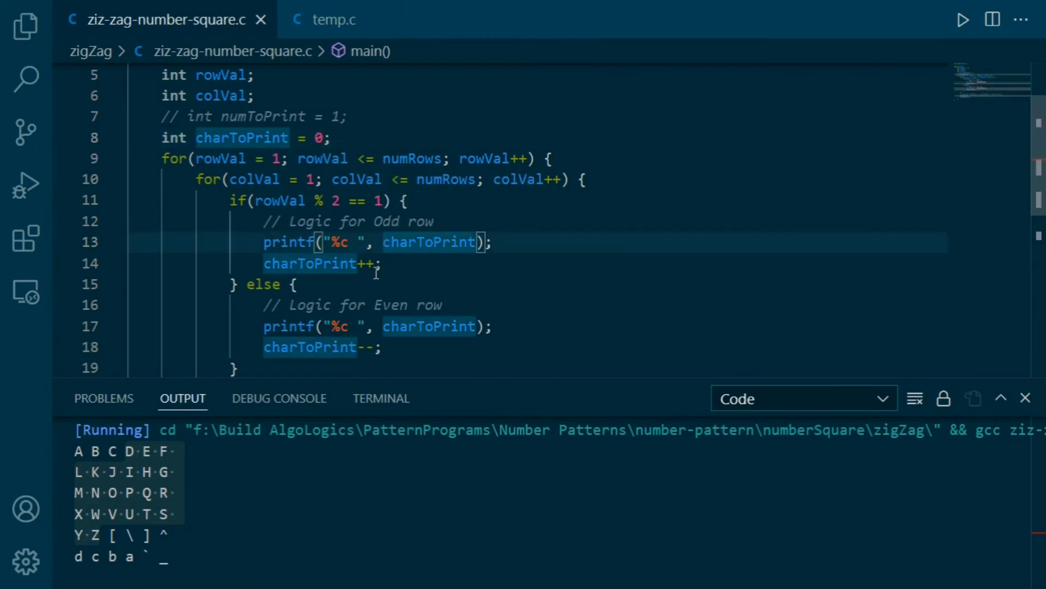
pyautogui.write("''")
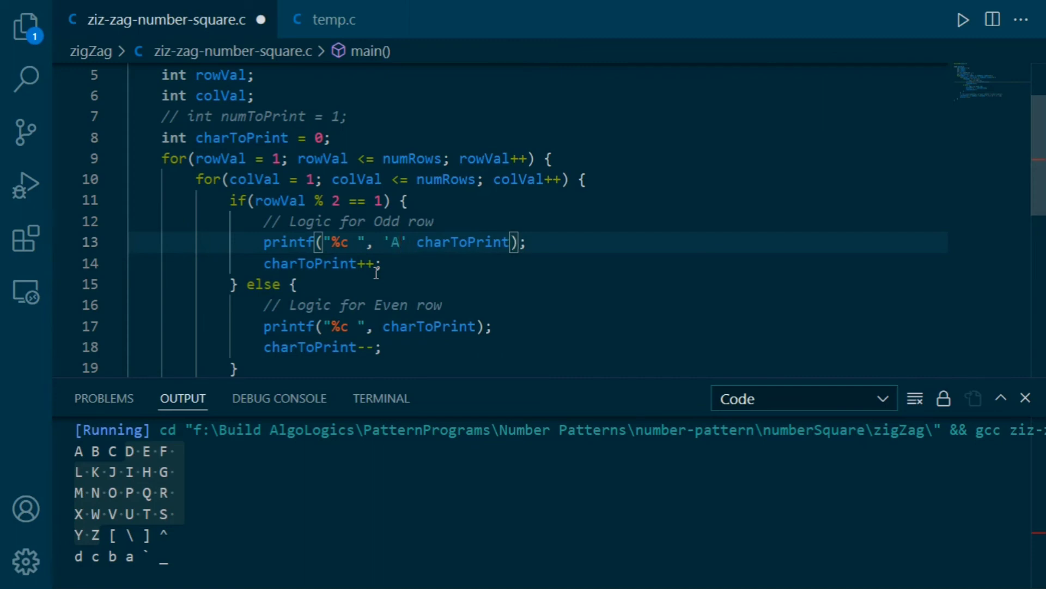
pyautogui.write('+')
pyautogui.click(377, 325)
pyautogui.write("'A' + ")
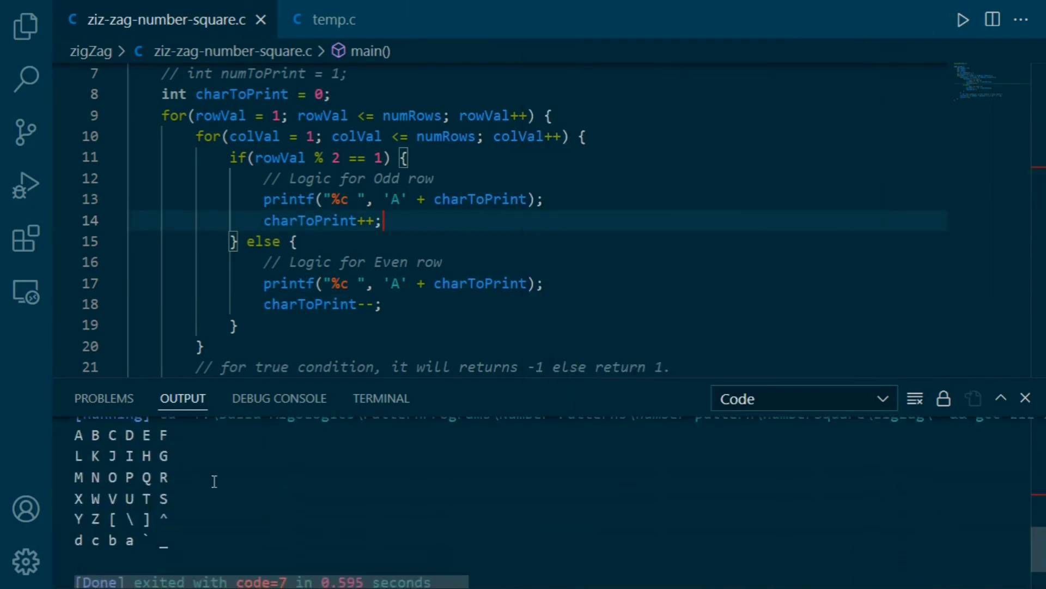
# Step: Run the updated zig-zag program, then hide the terminal panel
pyautogui.click(963, 19)
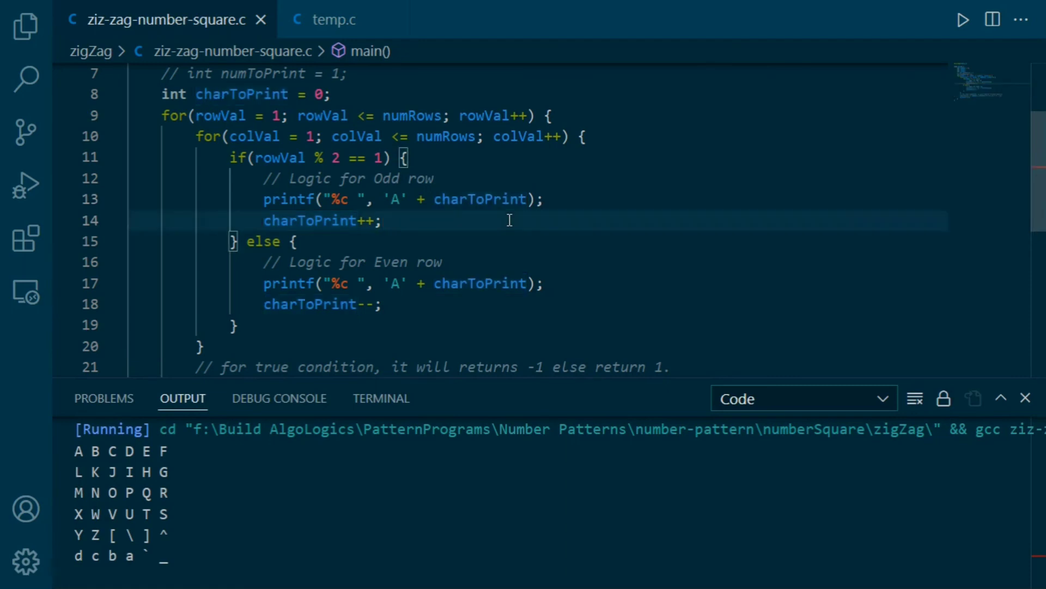
pyautogui.click(380, 398)
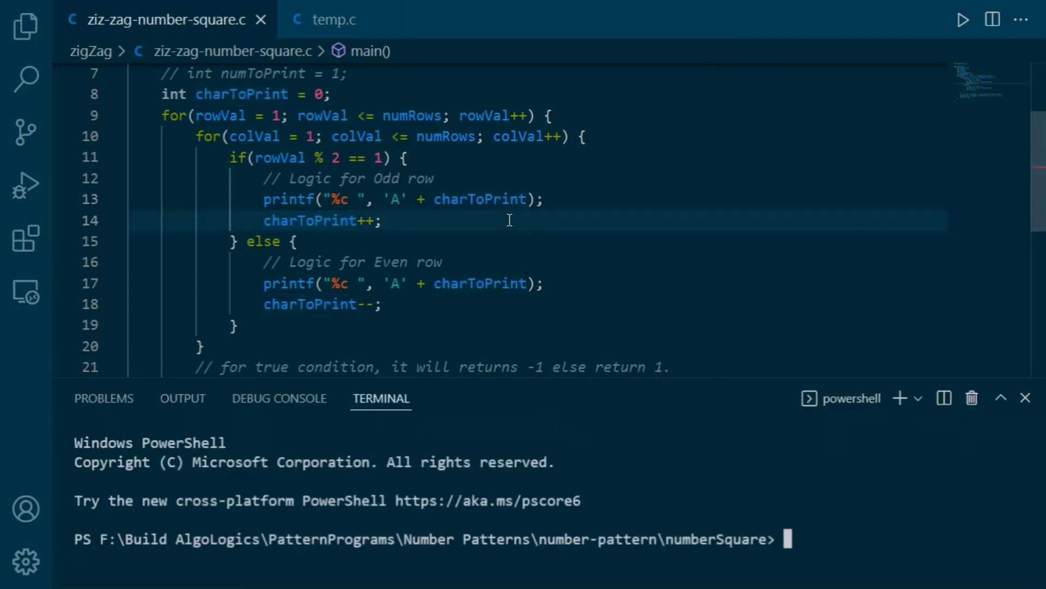
pyautogui.click(1026, 397)
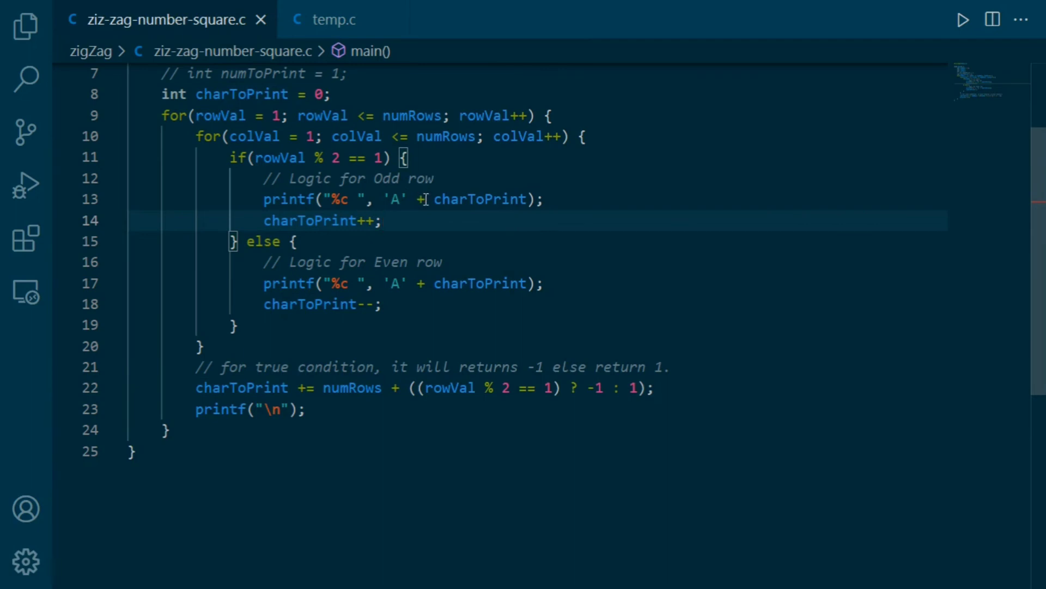
pyautogui.click(393, 199)
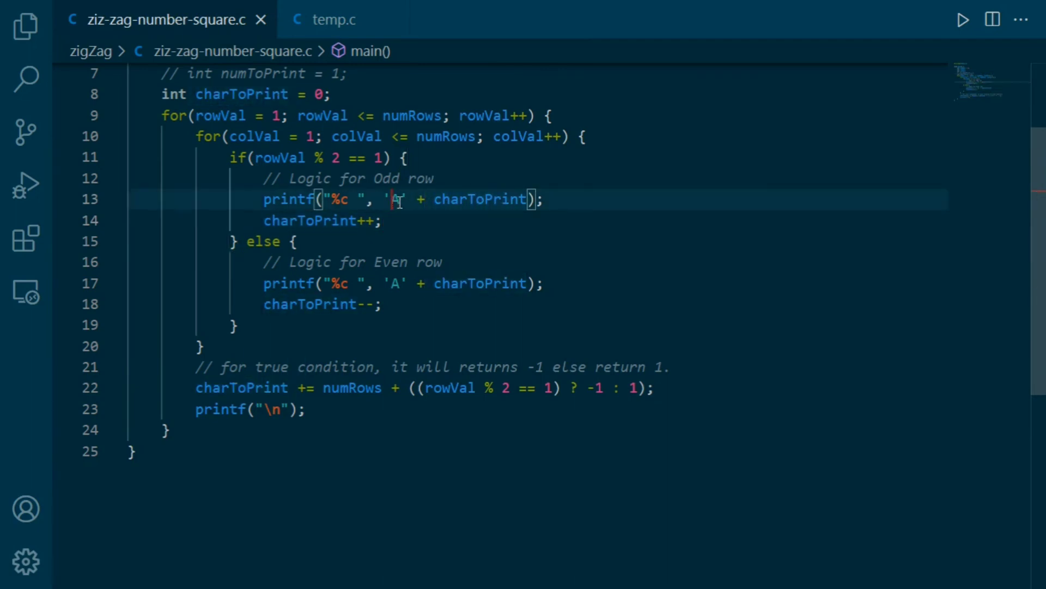